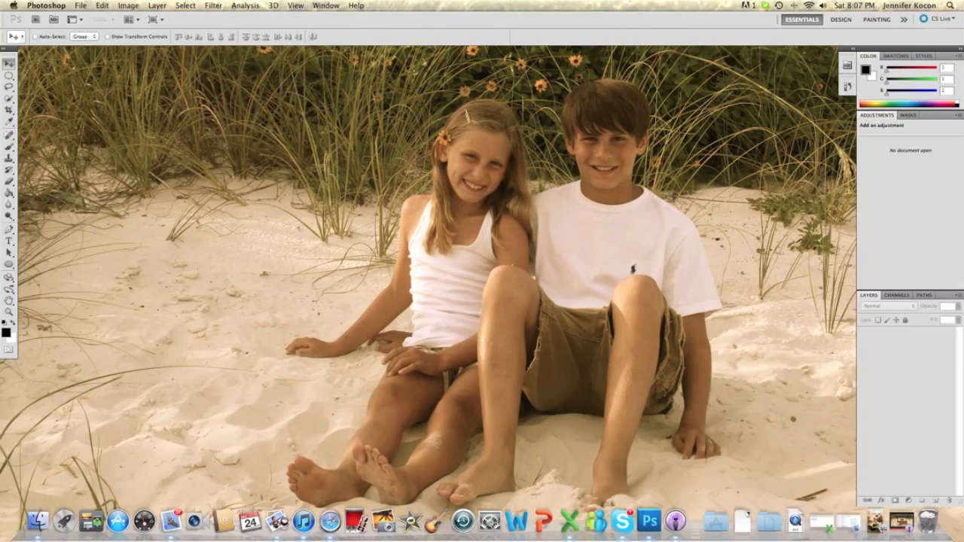
# Create a new document named 'Logo', 500 by 500 pixels
pyautogui.click(80, 5)
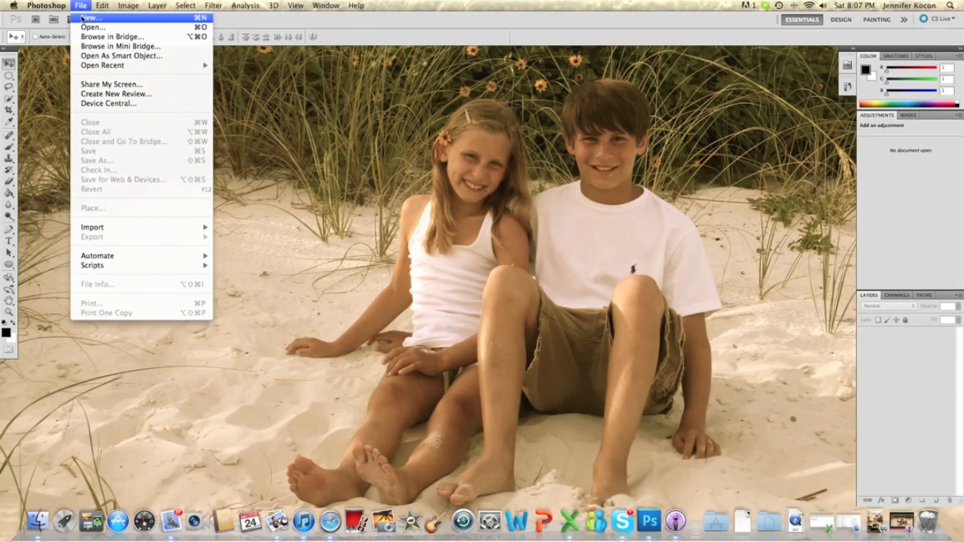
pyautogui.click(91, 17)
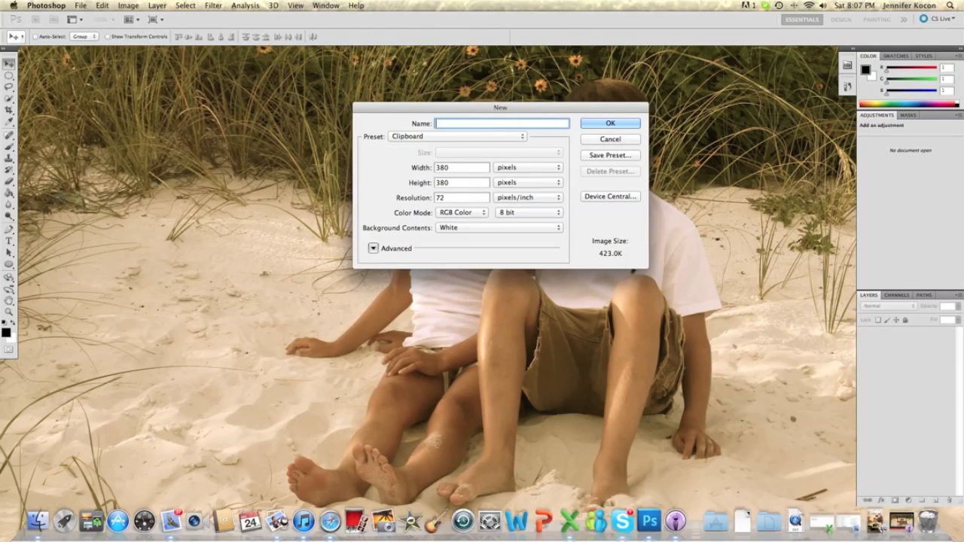
pyautogui.write('Logo')
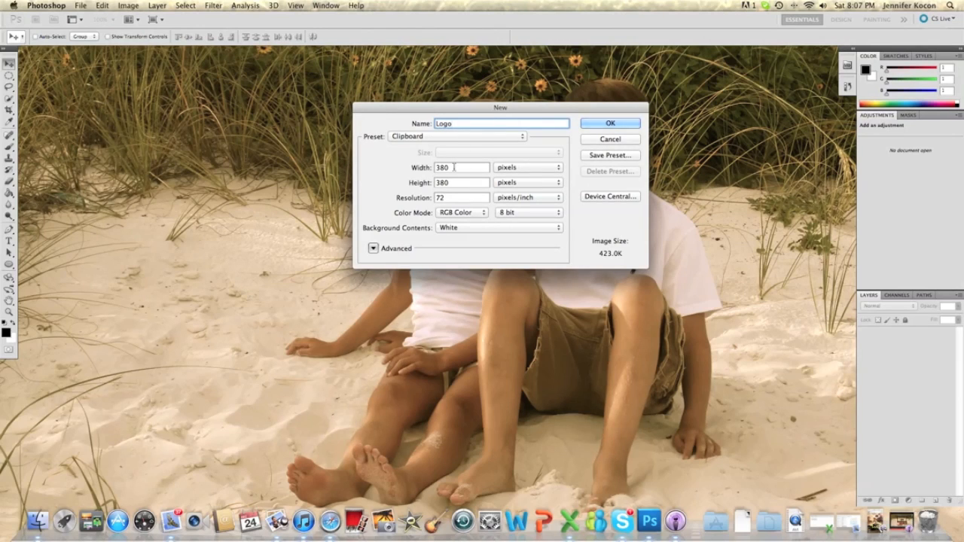
pyautogui.write('500')
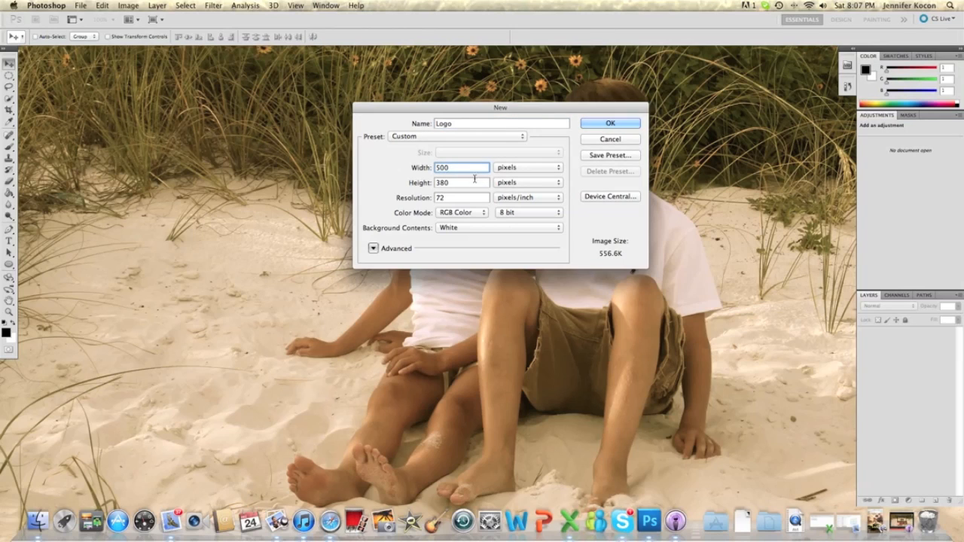
pyautogui.write('500')
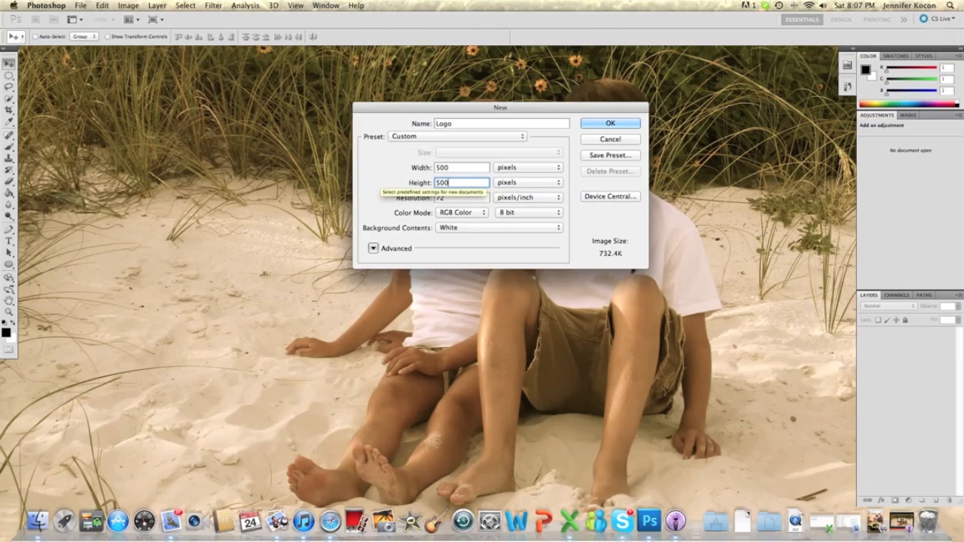
pyautogui.click(610, 123)
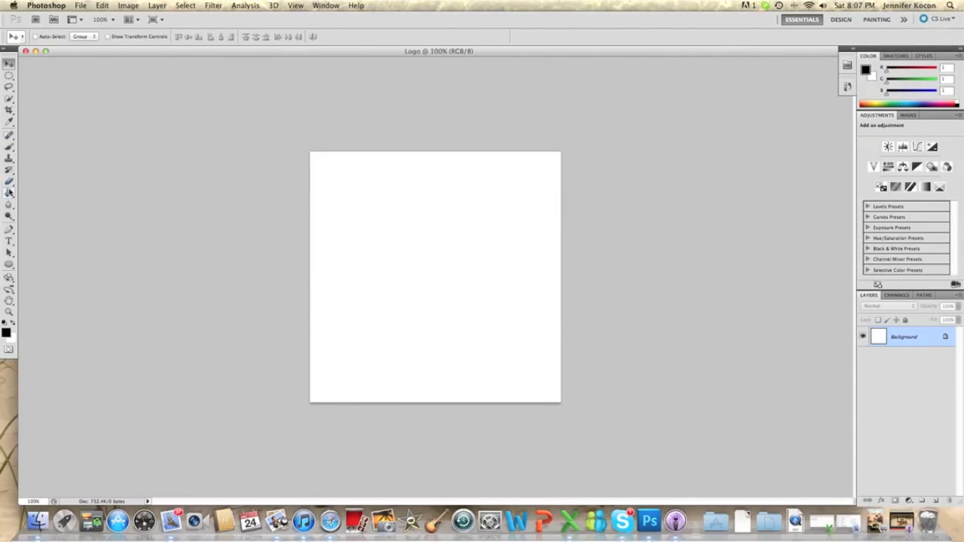
# Fill the canvas black, draw a large ellipse with outer and inner glow, then hide the glow
pyautogui.click(434, 276)
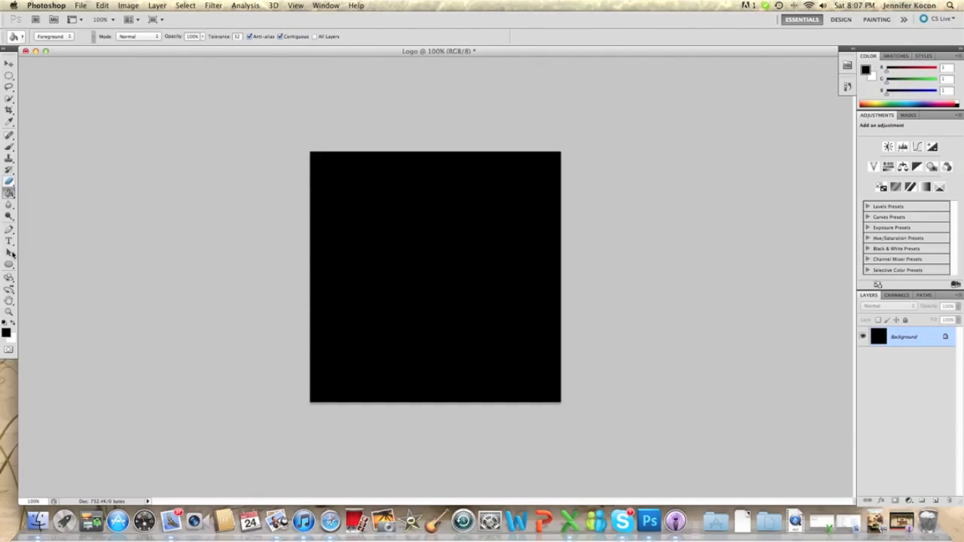
pyautogui.click(10, 263)
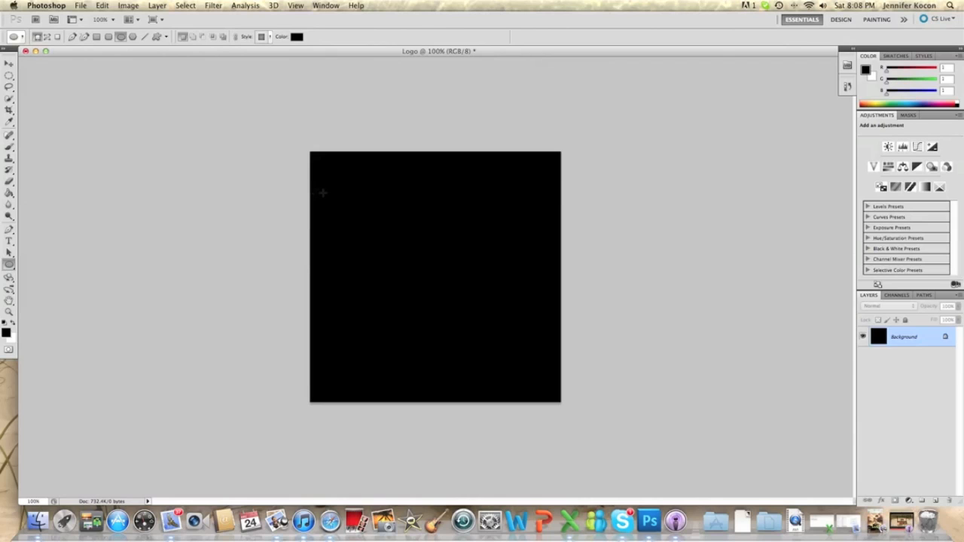
pyautogui.moveTo(329, 173)
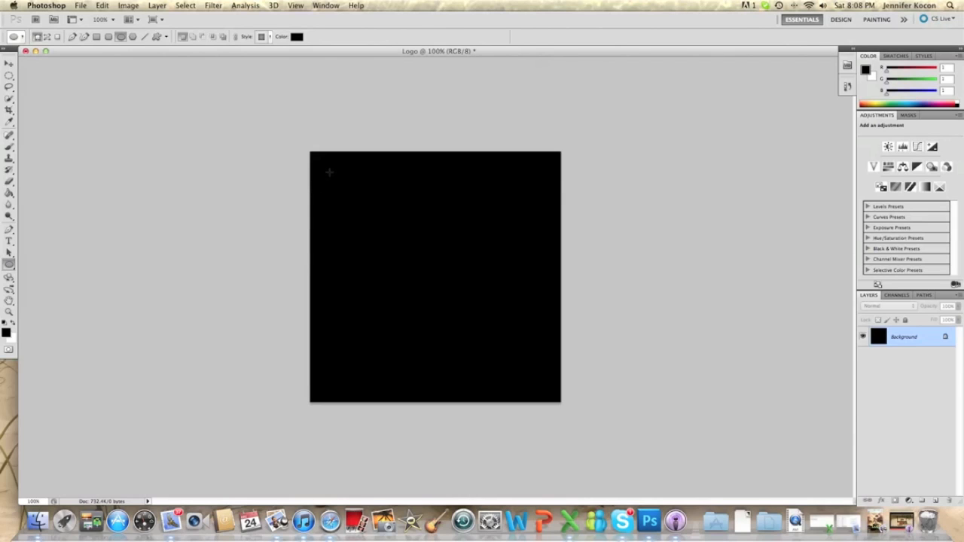
pyautogui.moveTo(330, 172); pyautogui.dragTo(582, 382)
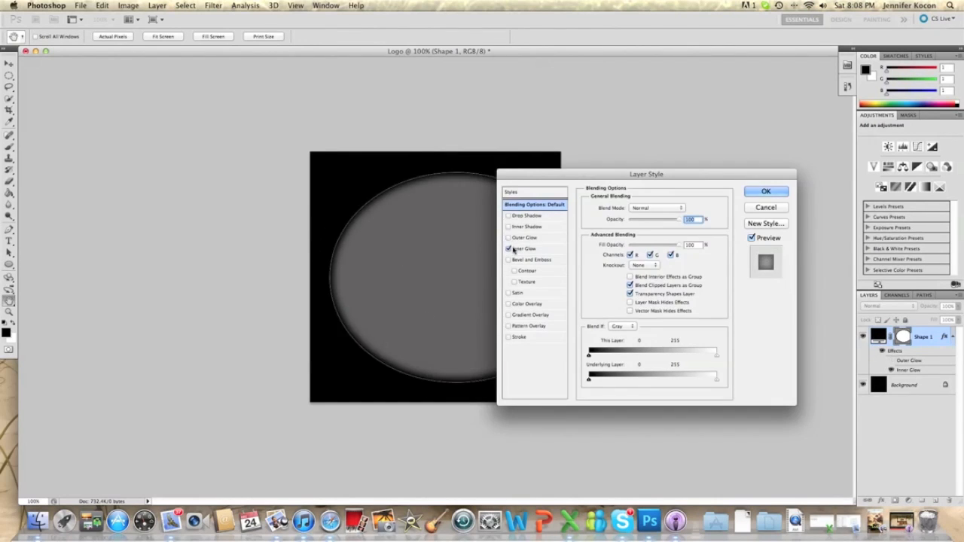
pyautogui.click(766, 191)
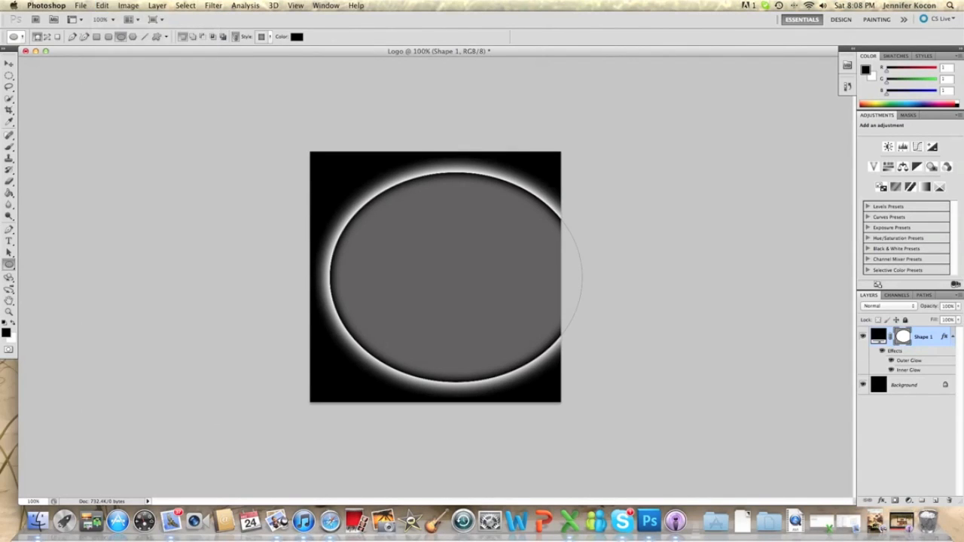
pyautogui.click(102, 6)
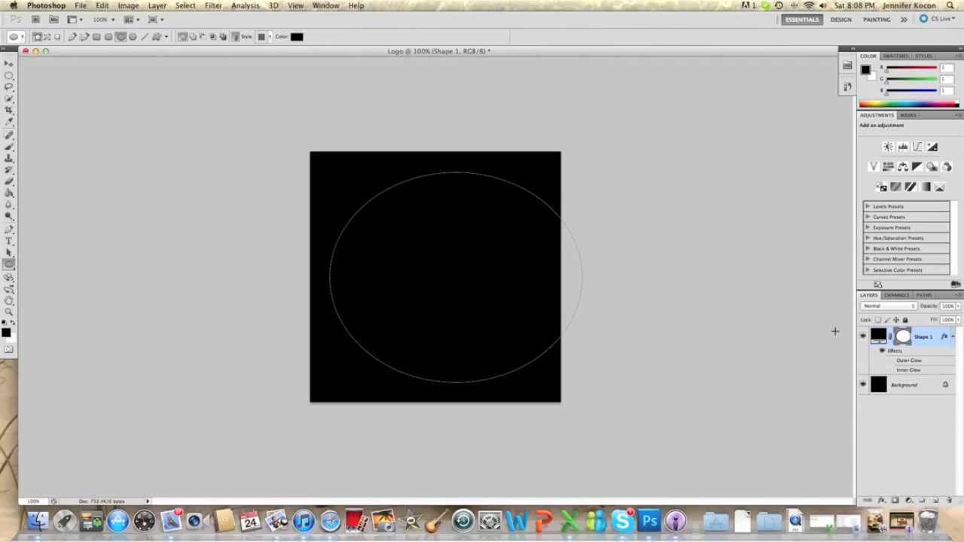
pyautogui.moveTo(836, 334)
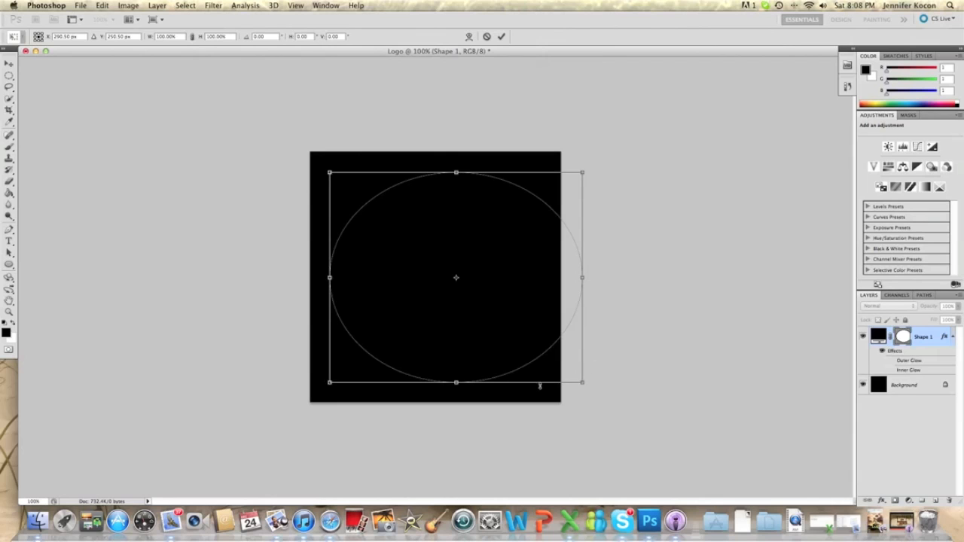
# Drag the ellipse's transform handles to form a circle inside the canvas
pyautogui.moveTo(582, 383); pyautogui.dragTo(535, 373)
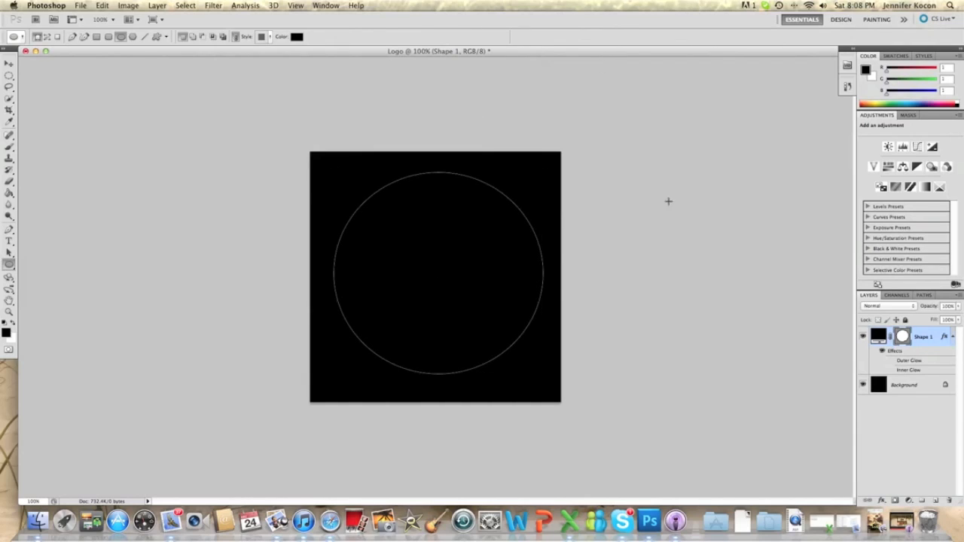
# In Shape 1's blending options, re-enable the glows and set the inner glow source to Edge
pyautogui.rightClick(902, 337)
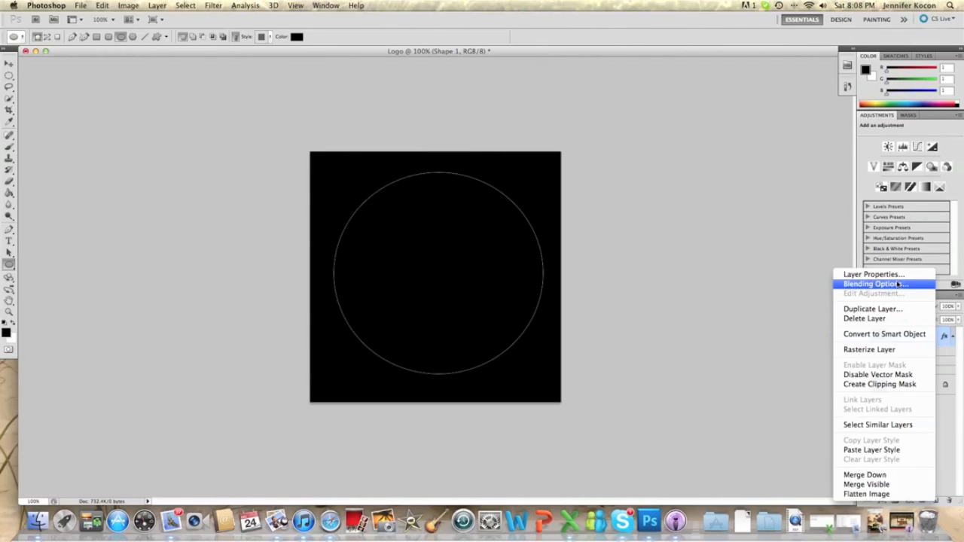
pyautogui.click(875, 283)
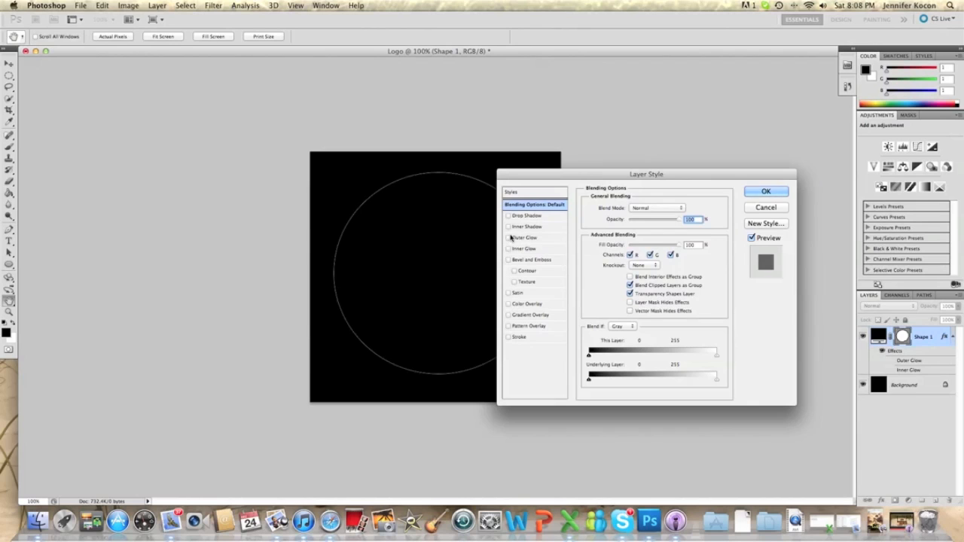
pyautogui.click(508, 237)
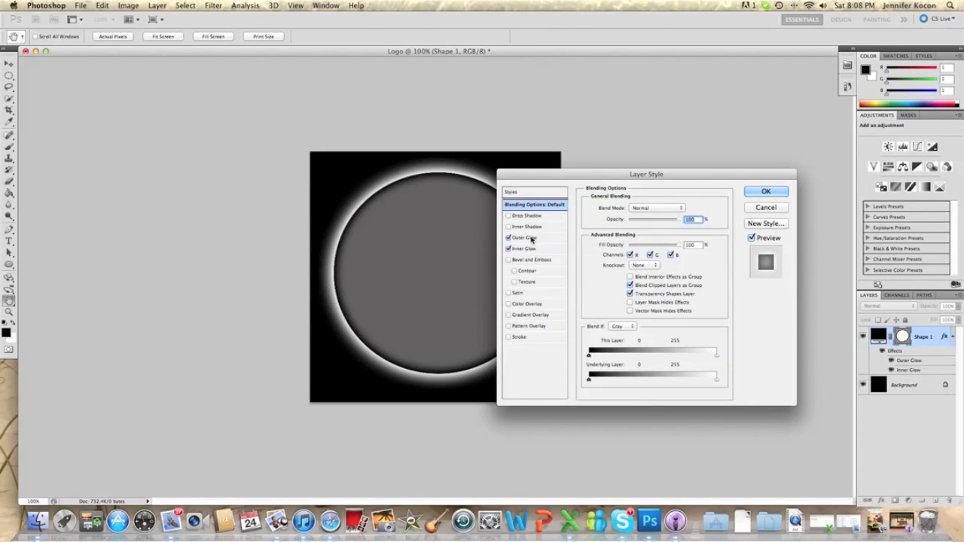
pyautogui.click(525, 249)
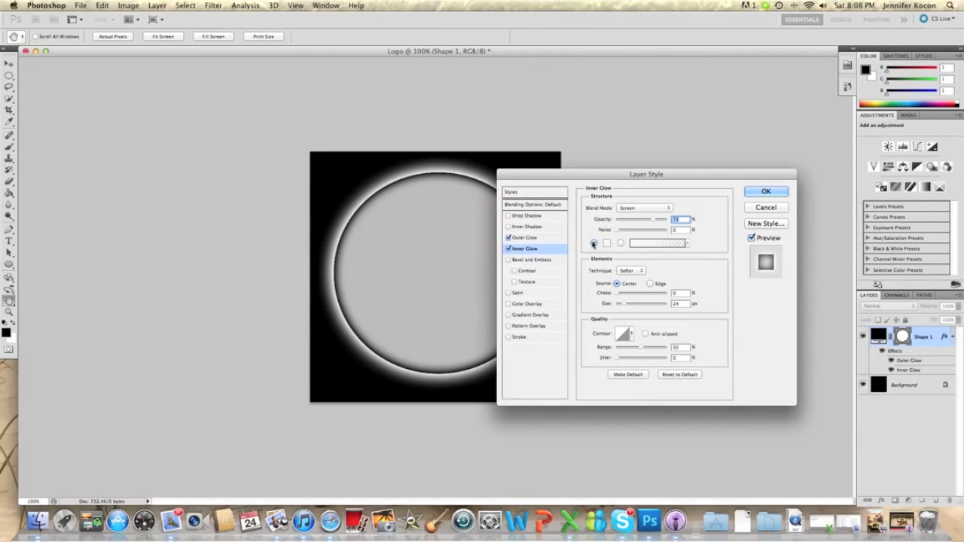
pyautogui.click(650, 284)
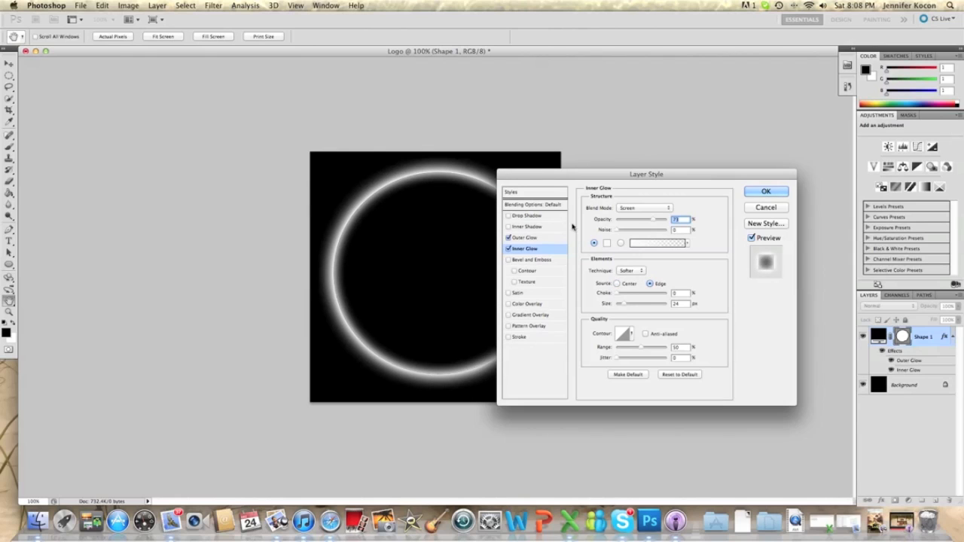
# Make the outer and inner glows cyan, adjust their sizes, and apply the style
pyautogui.click(525, 238)
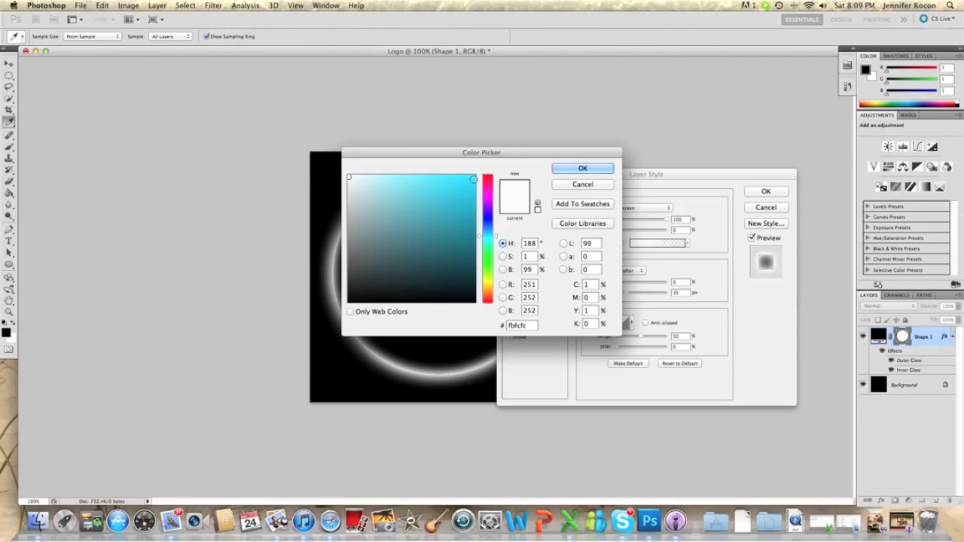
pyautogui.click(583, 167)
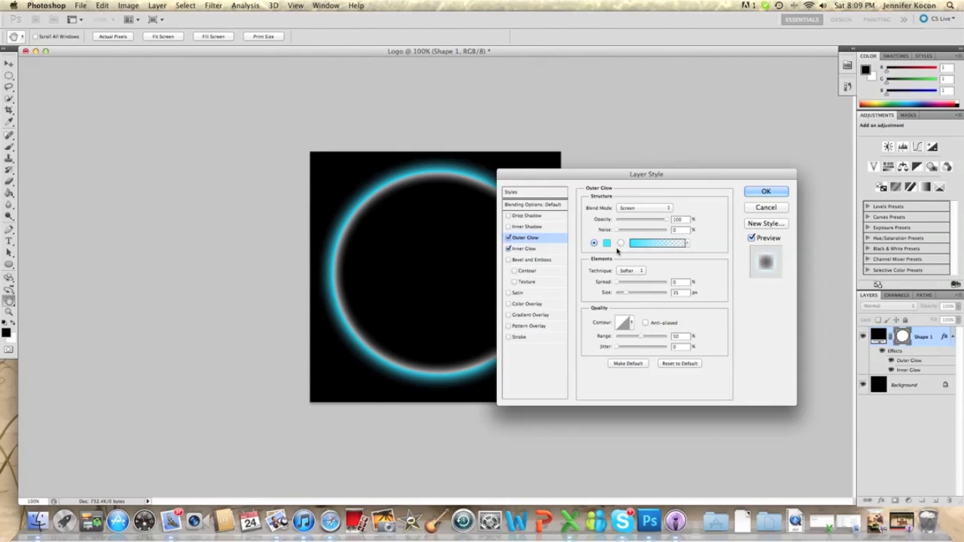
pyautogui.click(607, 242)
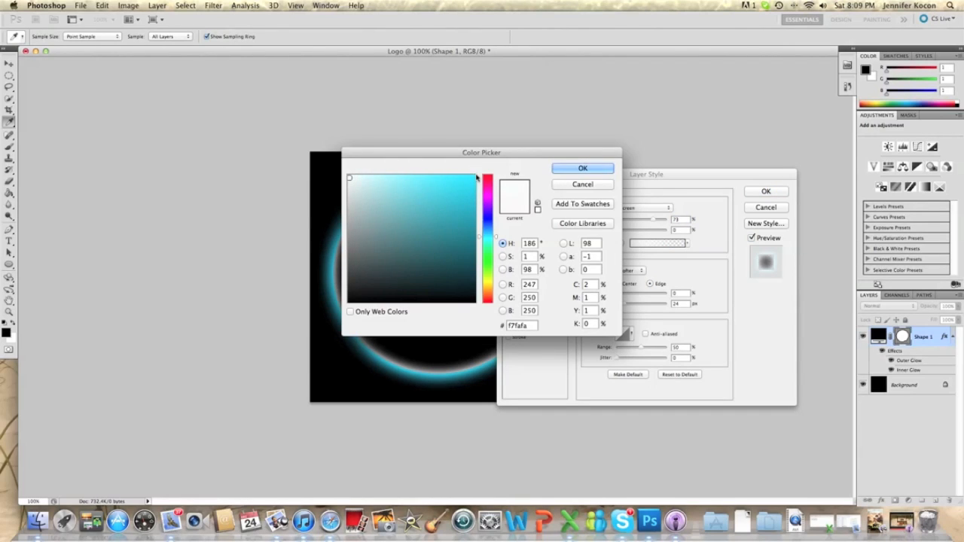
pyautogui.click(582, 167)
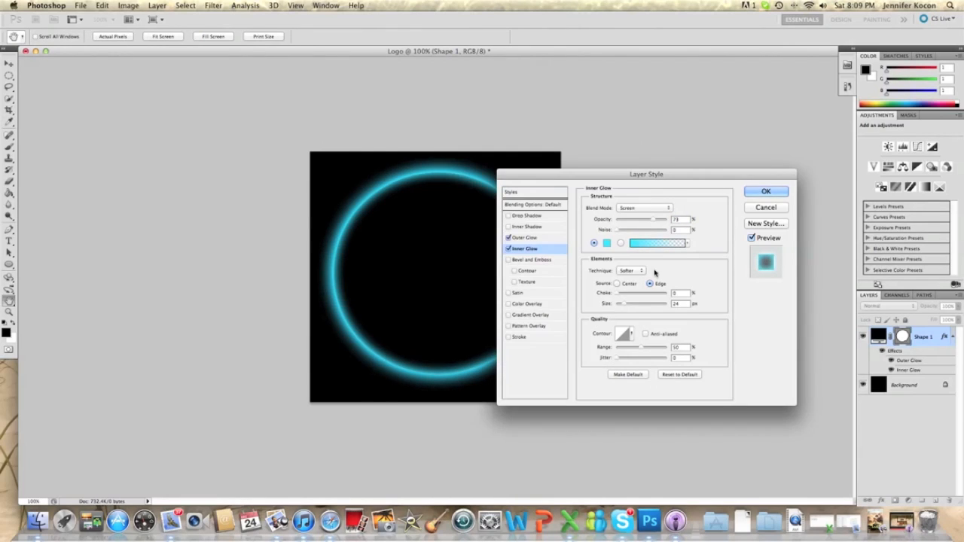
pyautogui.click(525, 237)
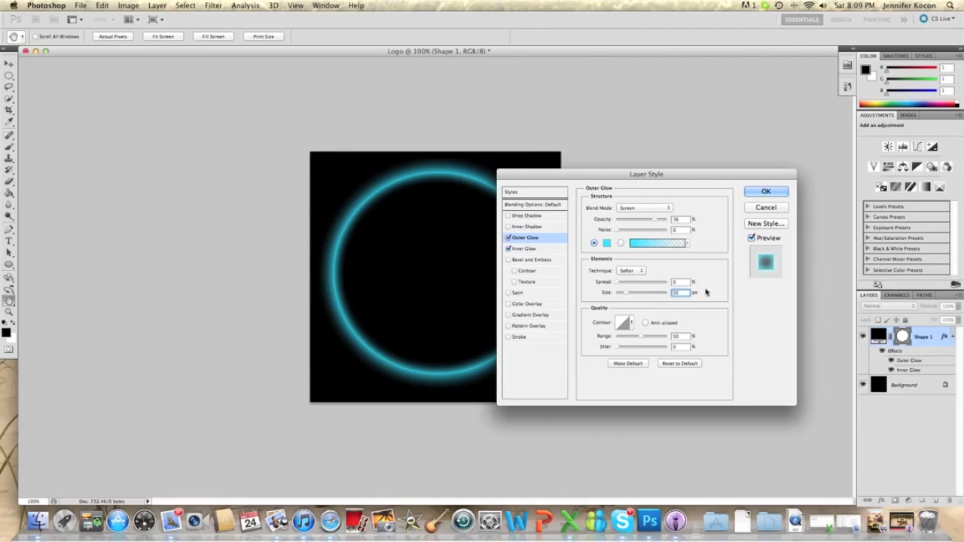
pyautogui.click(525, 248)
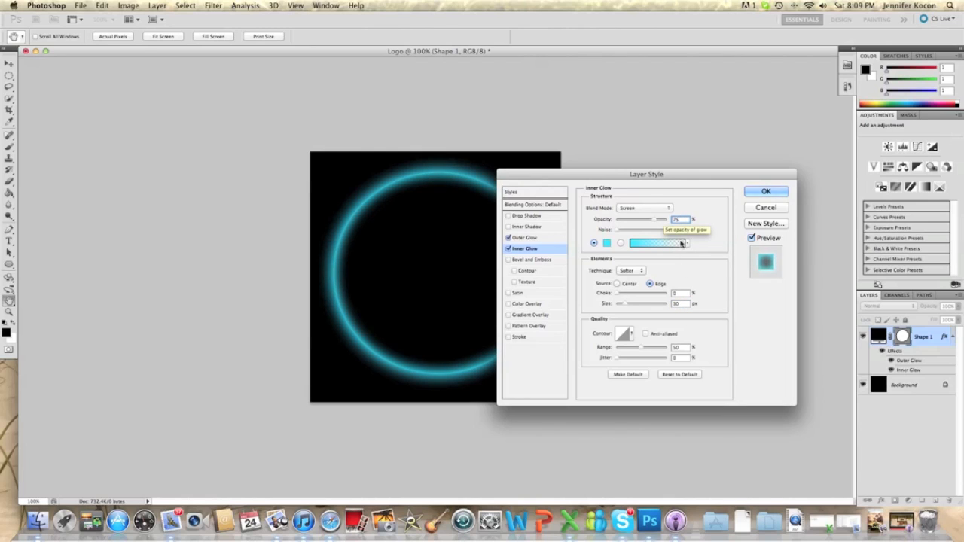
pyautogui.click(766, 190)
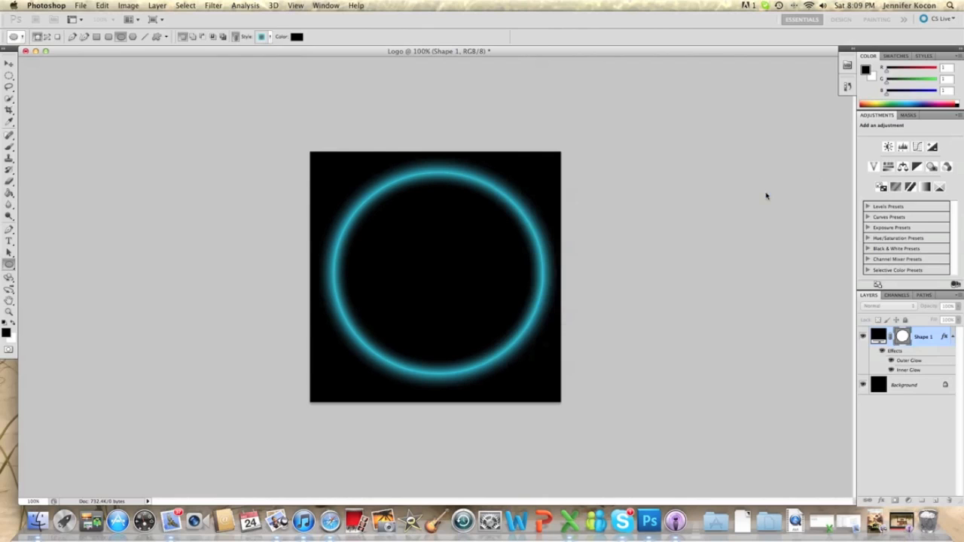
# Duplicate the glowing ring layer as 'logo copy'
pyautogui.rightClick(923, 337)
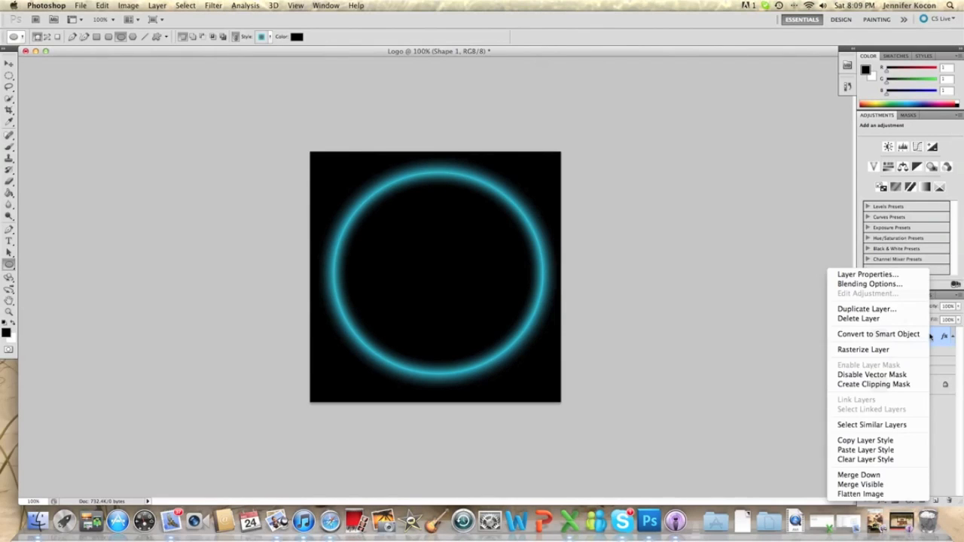
pyautogui.click(866, 309)
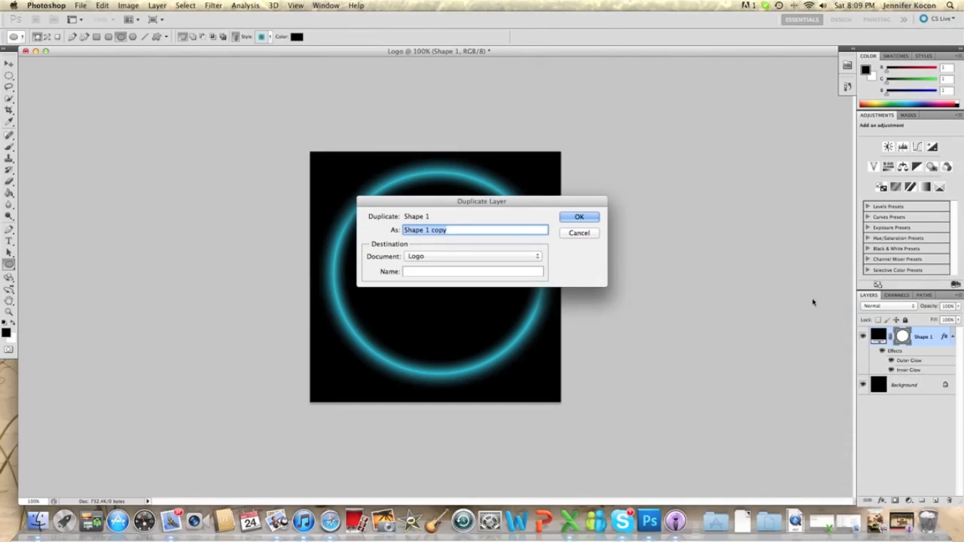
pyautogui.write('logo')
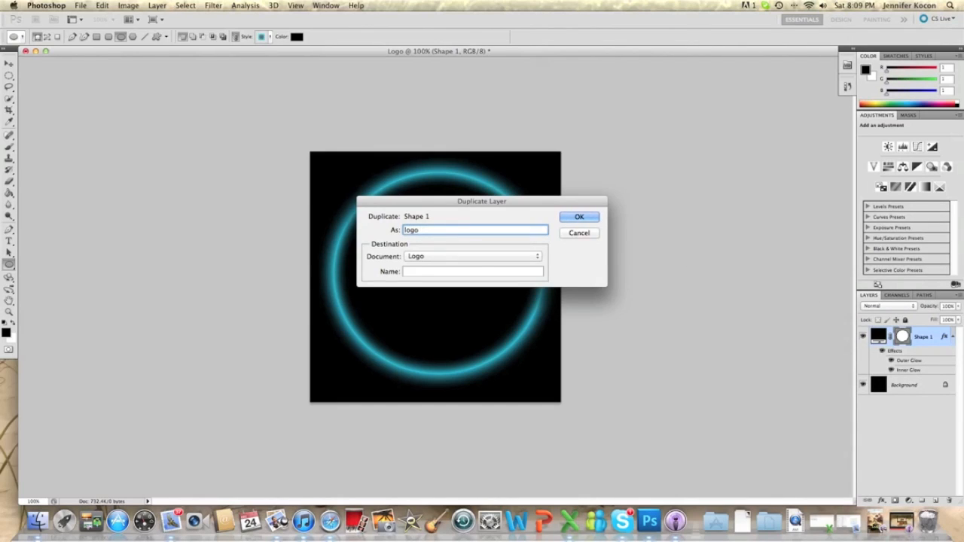
pyautogui.write('copy')
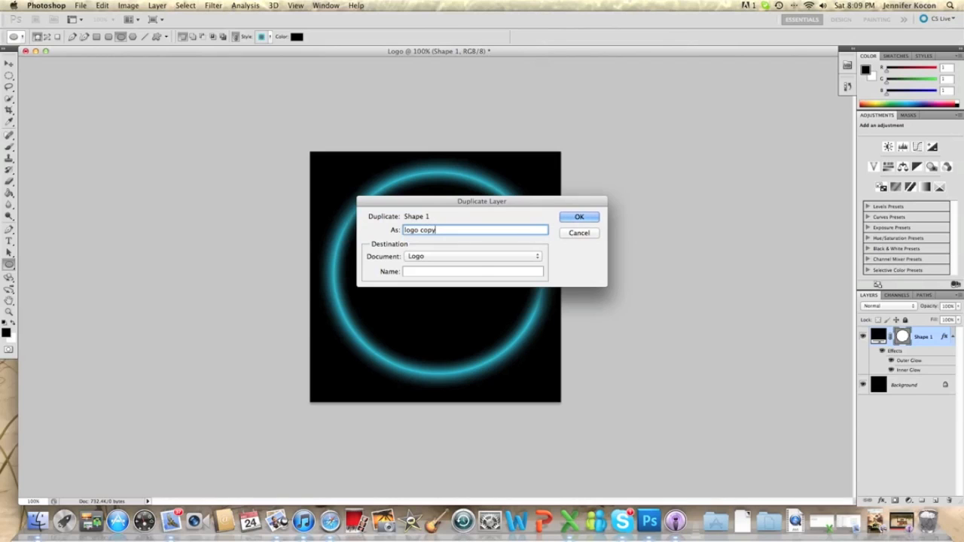
pyautogui.click(579, 217)
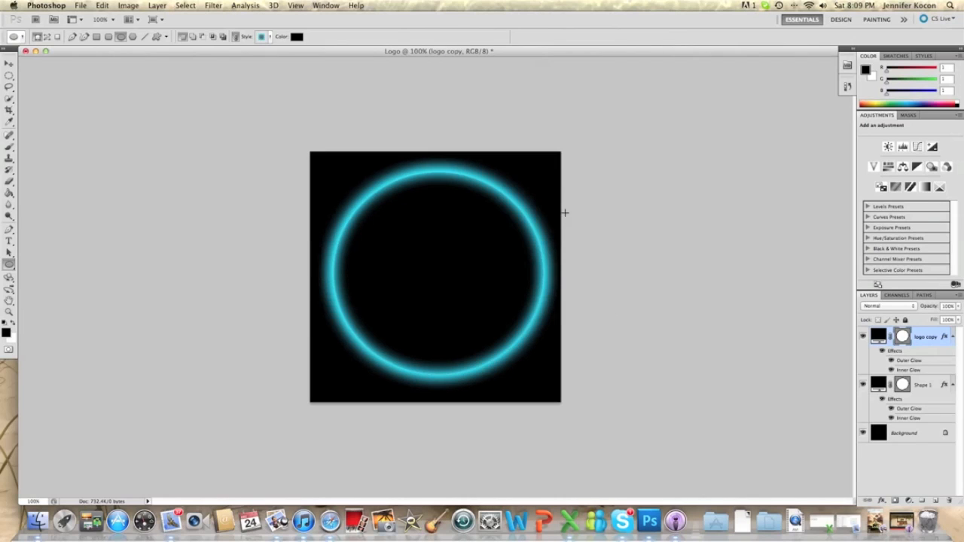
pyautogui.moveTo(714, 337)
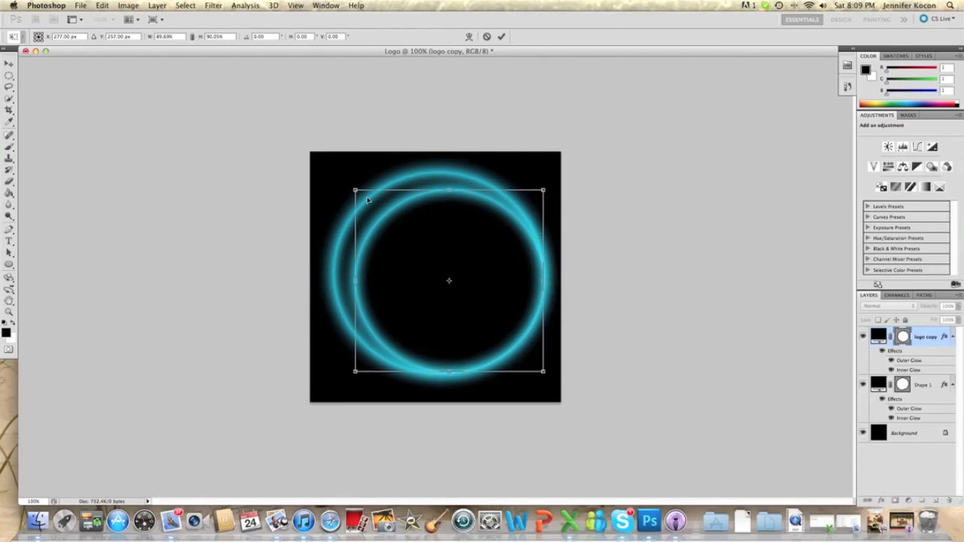
# Scale the logo copy ring down to about 90% inside the original
pyautogui.moveTo(449, 281); pyautogui.dragTo(444, 275)
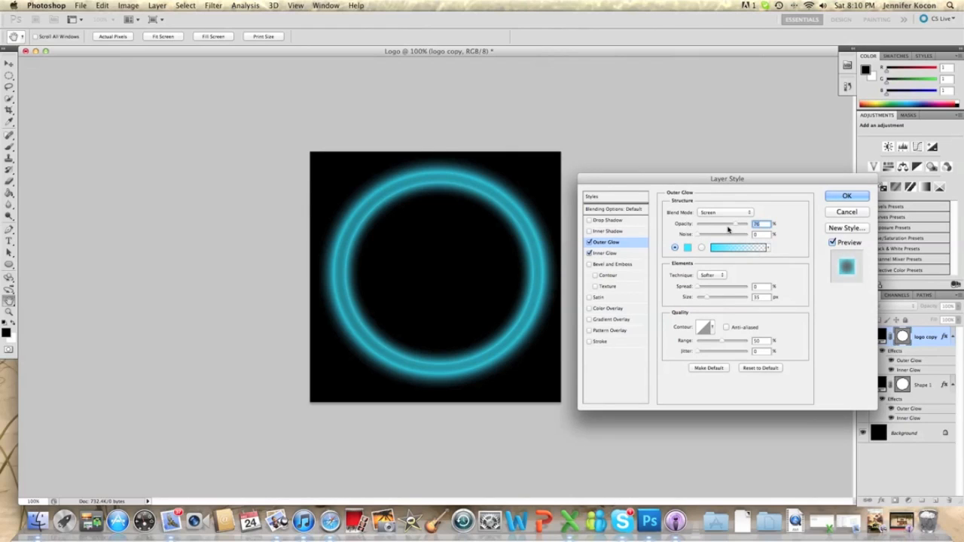
# Raise the copy's outer glow opacity and set its inner glow source to Center
pyautogui.click(759, 224)
pyautogui.write('100')
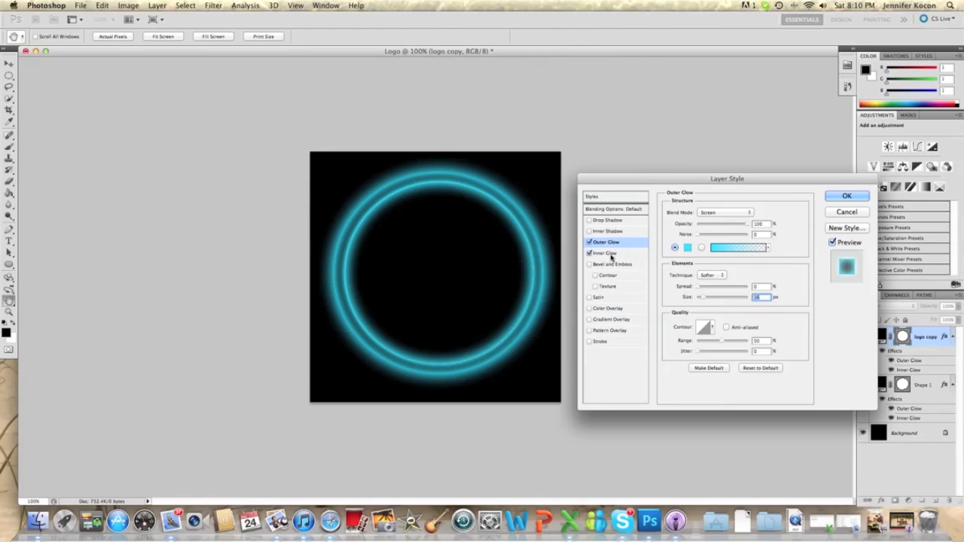
pyautogui.click(606, 252)
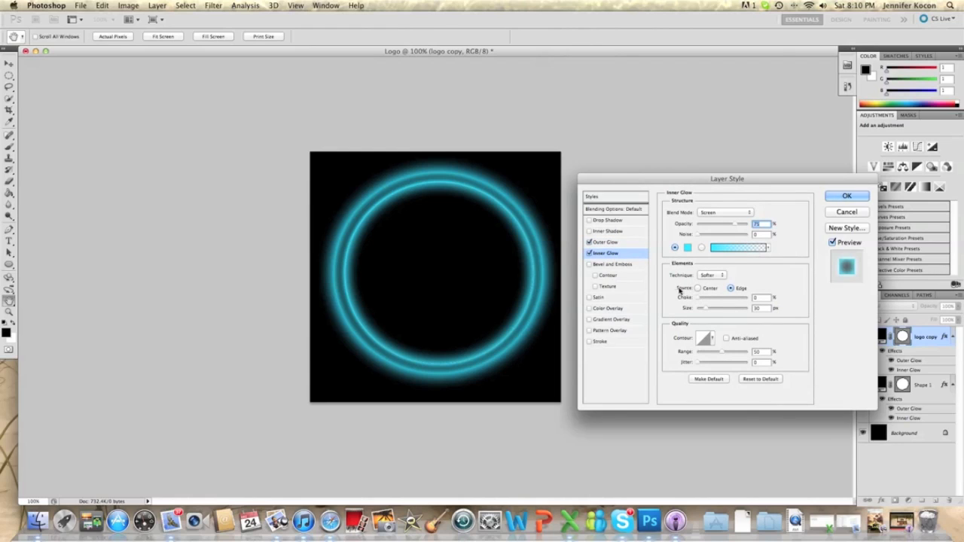
pyautogui.click(698, 289)
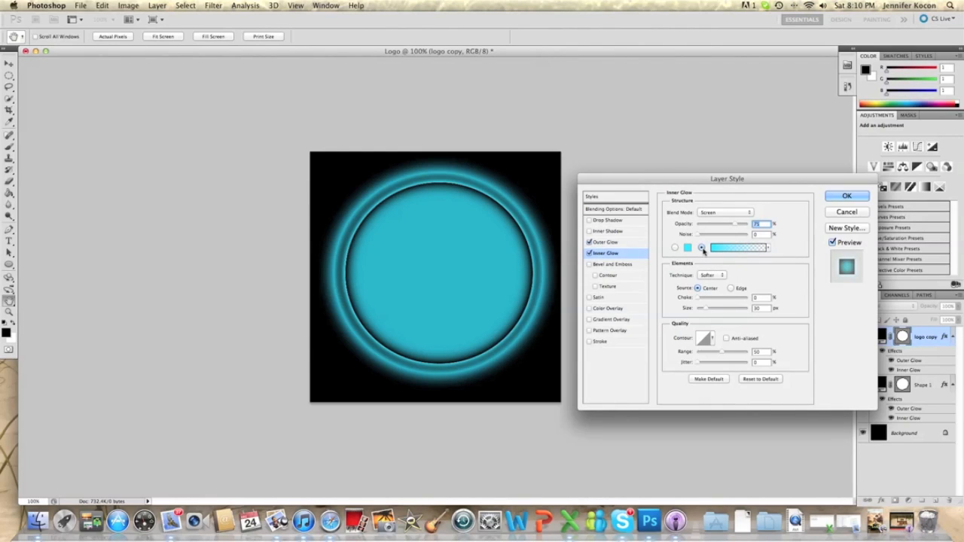
# Give the inner glow a grey-to-dark-grey gradient and apply the style
pyautogui.click(738, 248)
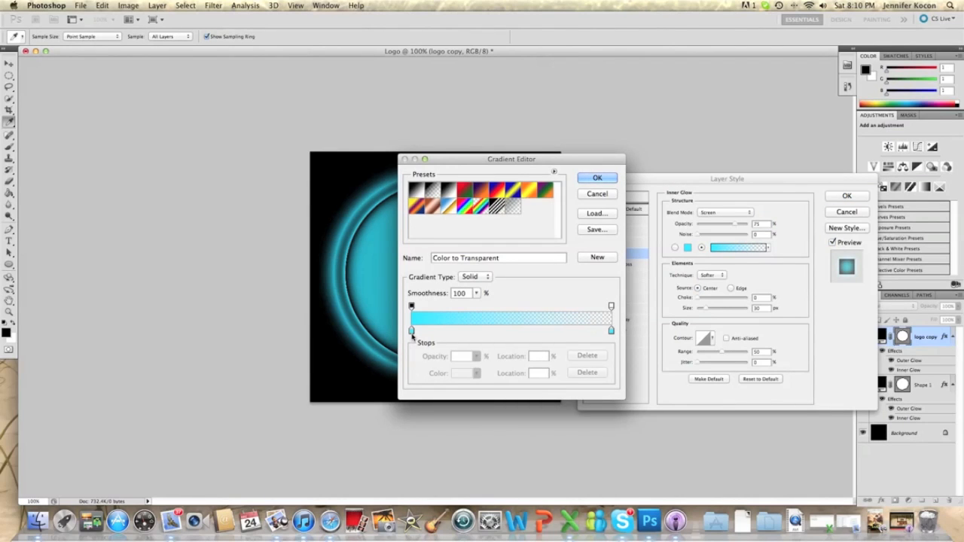
pyautogui.click(412, 331)
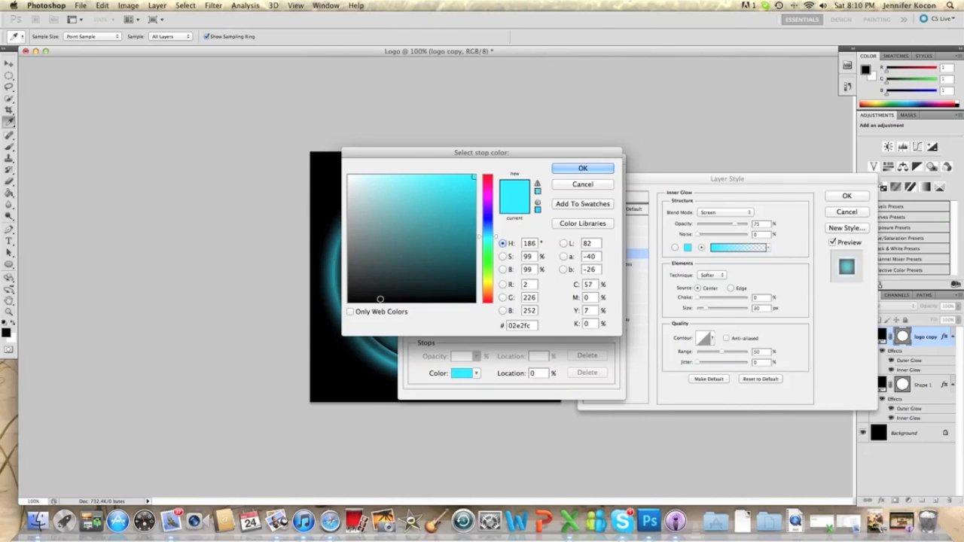
pyautogui.click(583, 167)
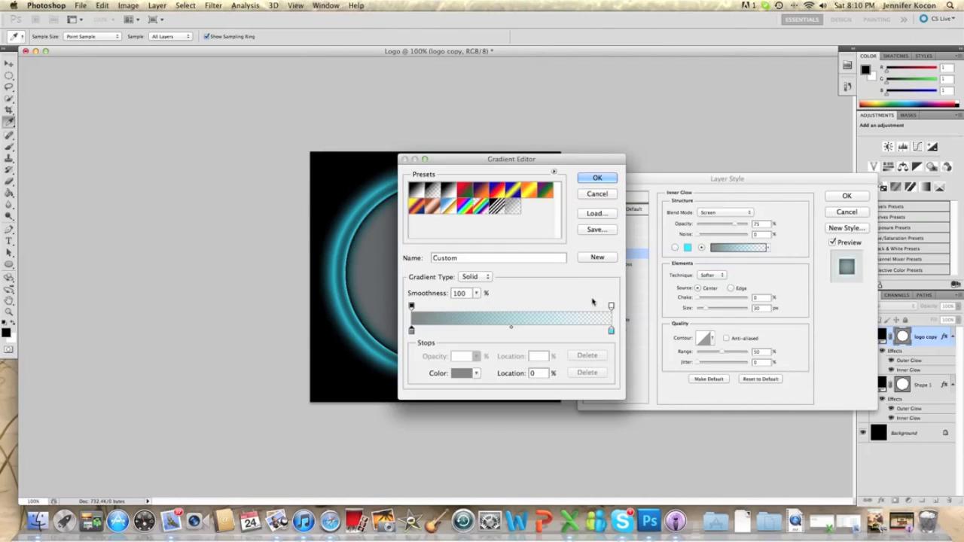
pyautogui.click(611, 330)
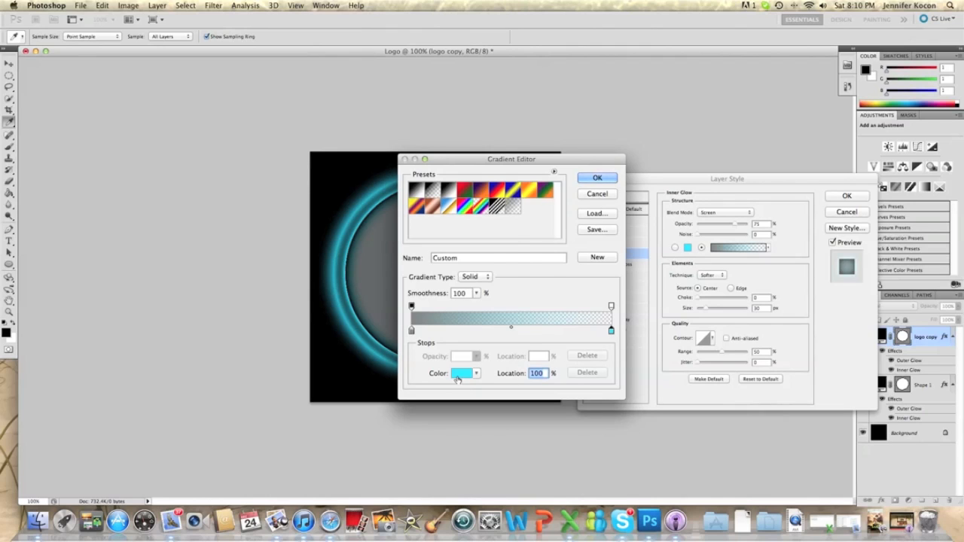
pyautogui.click(462, 373)
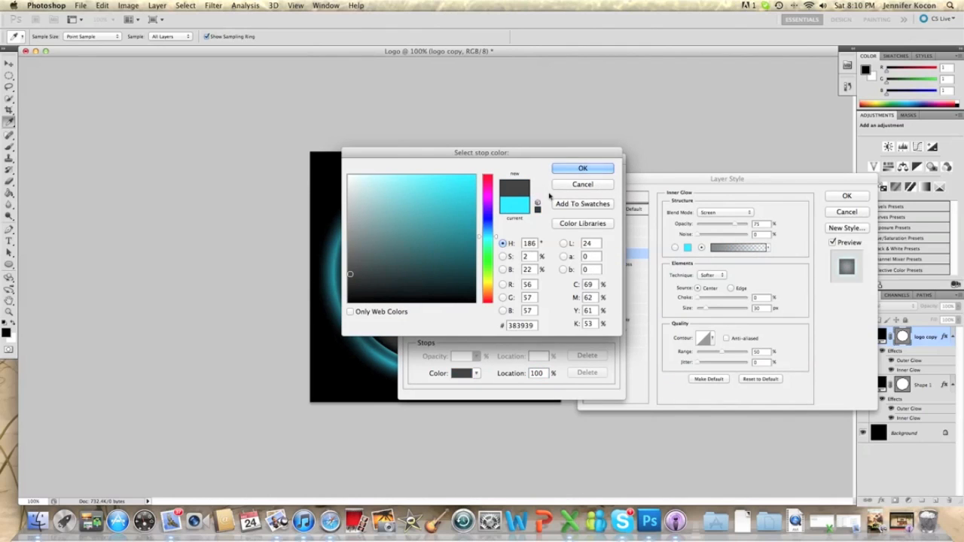
pyautogui.click(582, 167)
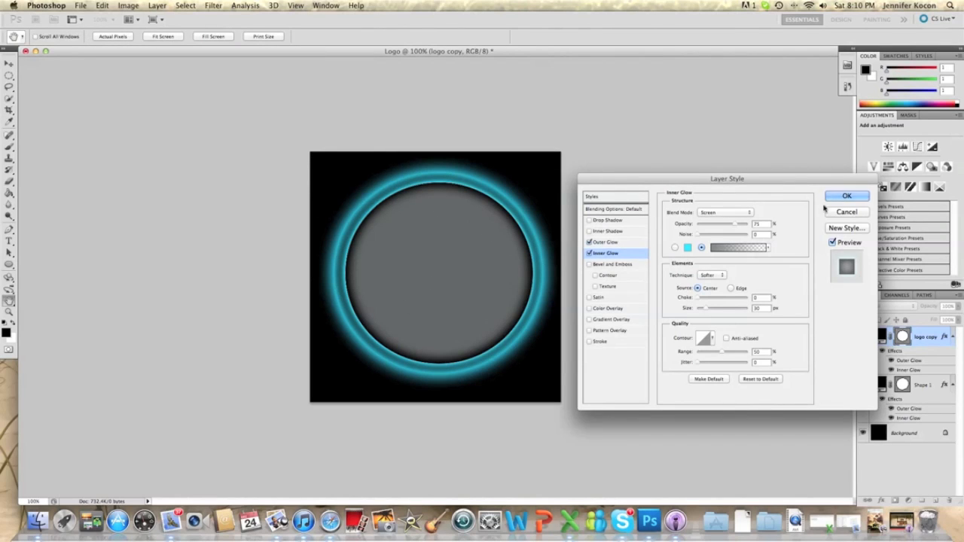
pyautogui.click(847, 196)
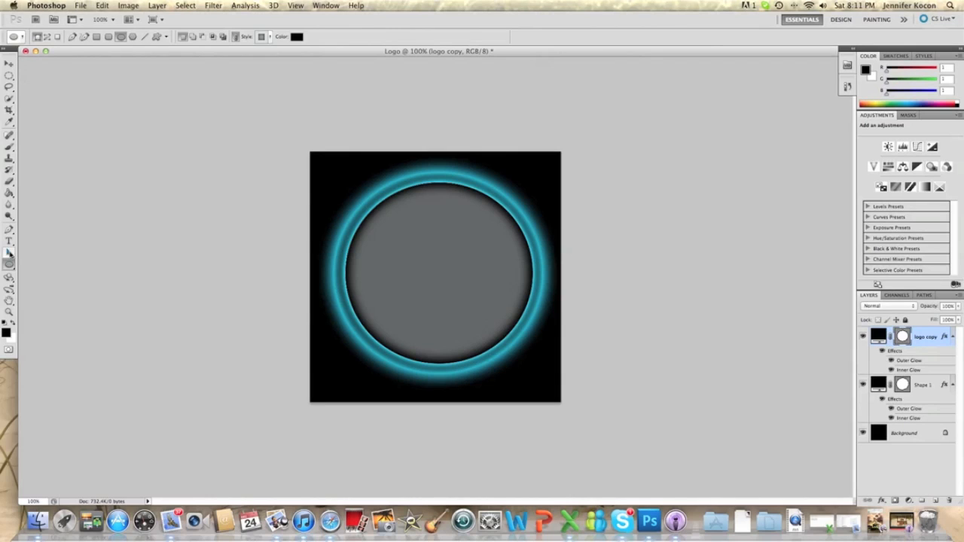
# Type a black letter 'A' in the 26 Days Later font at the ring's centre
pyautogui.click(10, 243)
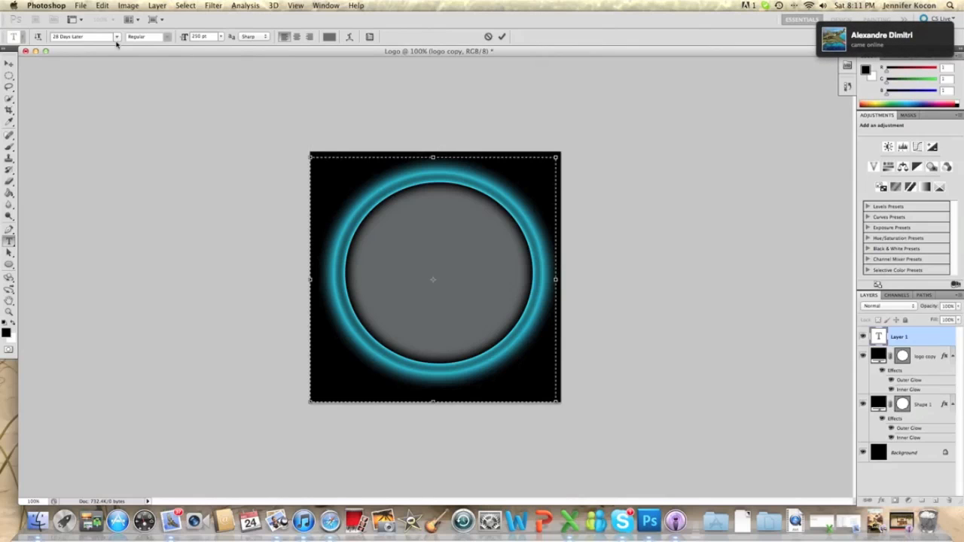
pyautogui.moveTo(249, 244)
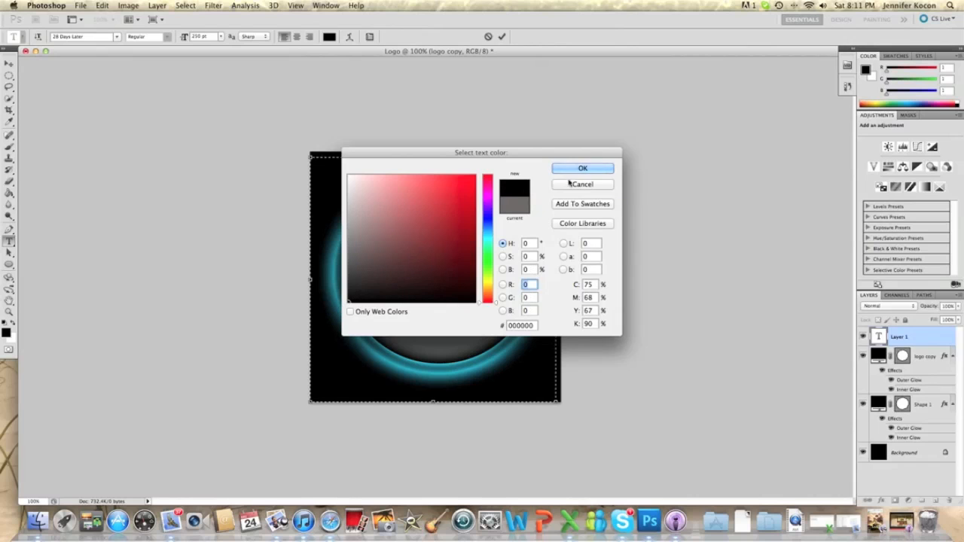
pyautogui.click(583, 168)
pyautogui.write('A')
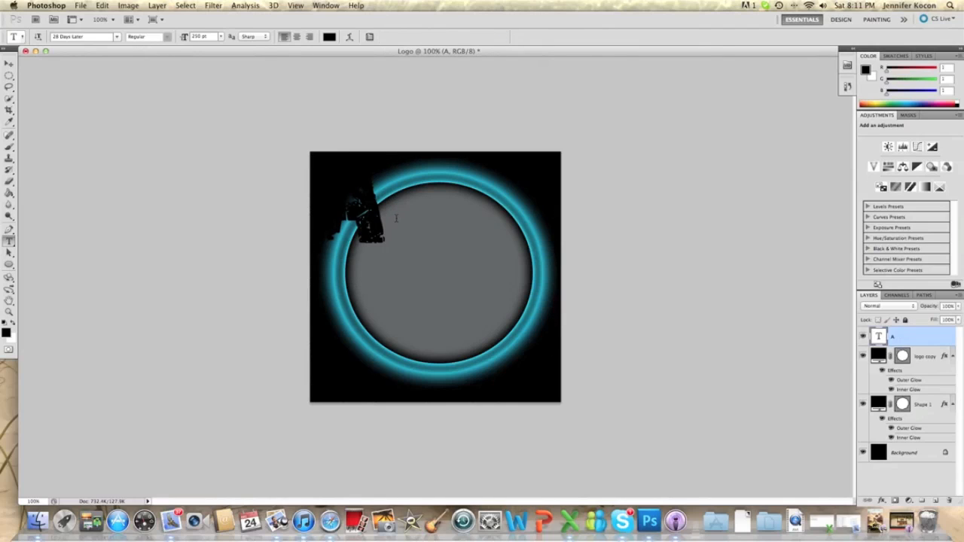
pyautogui.moveTo(395, 221)
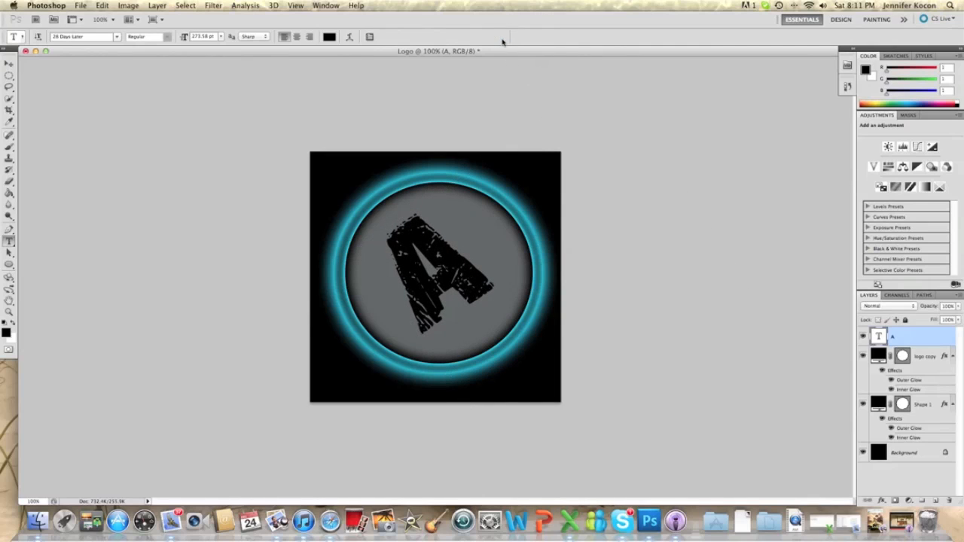
# Paste the ring's glow style onto the letter A and resize its outer and inner glows
pyautogui.rightClick(923, 404)
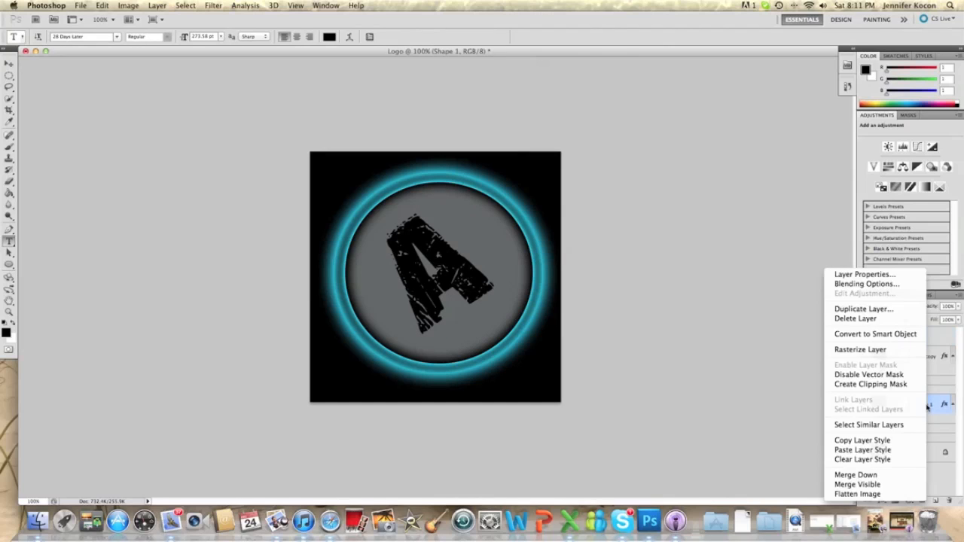
pyautogui.moveTo(860, 350)
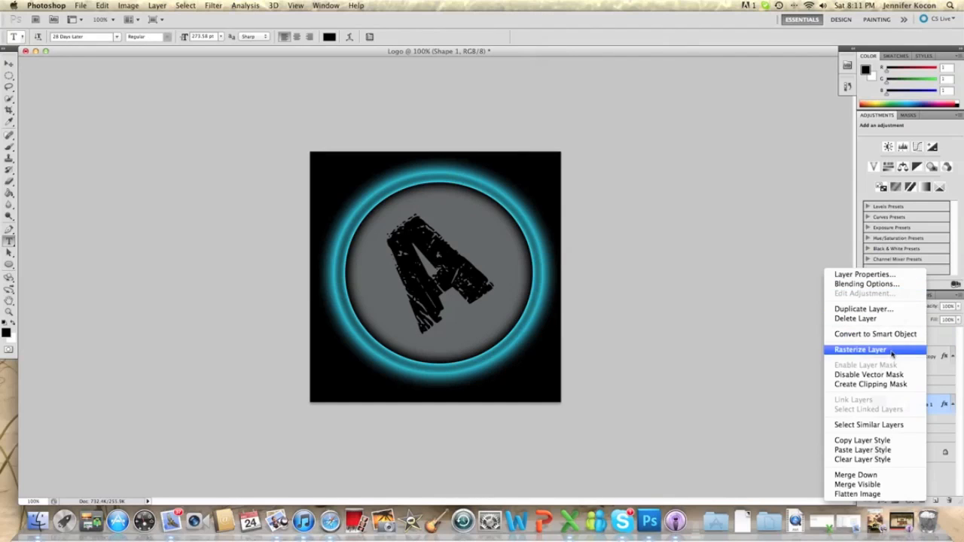
pyautogui.moveTo(868, 424)
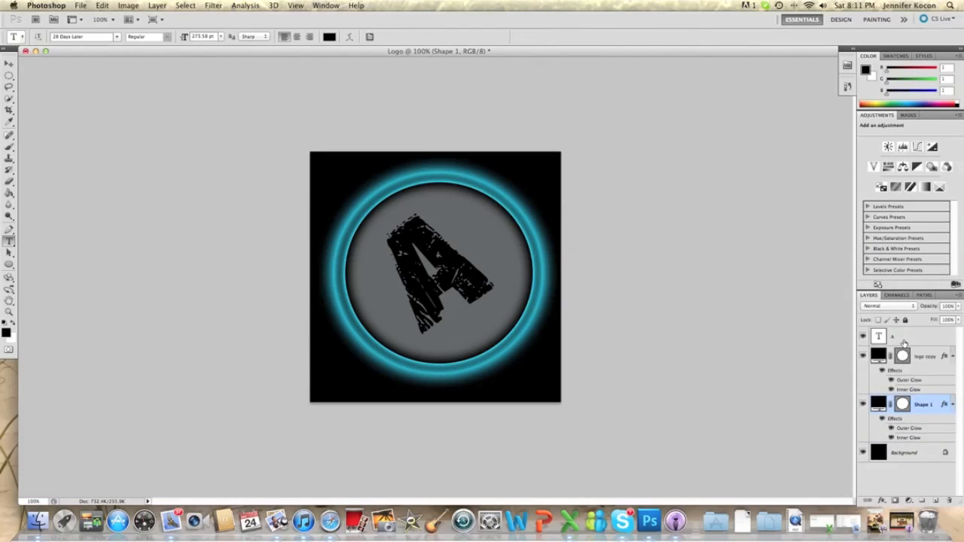
pyautogui.rightClick(893, 336)
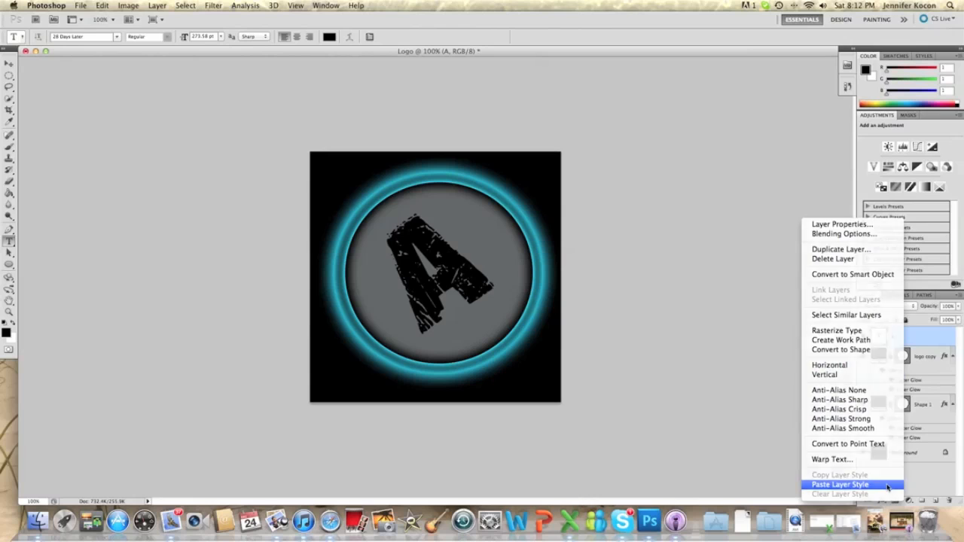
pyautogui.click(840, 485)
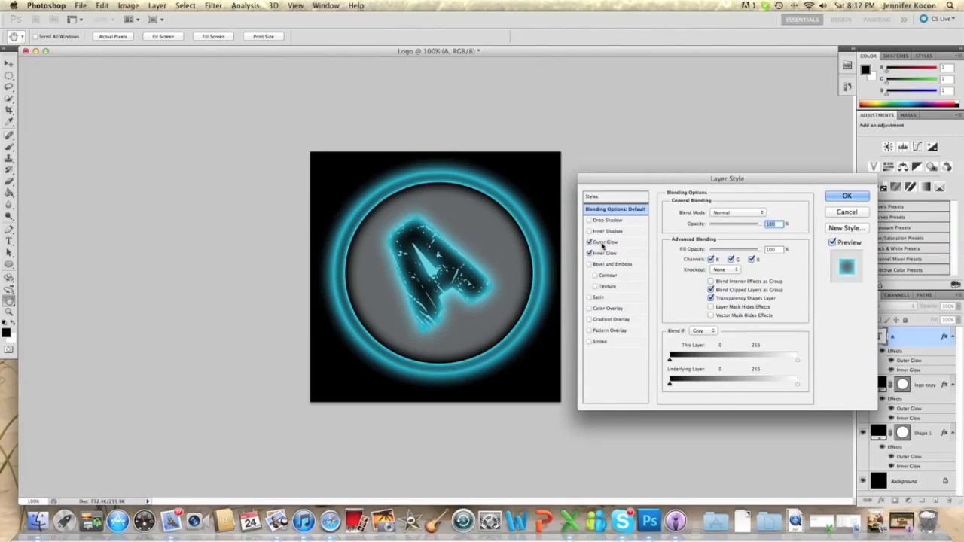
pyautogui.click(606, 242)
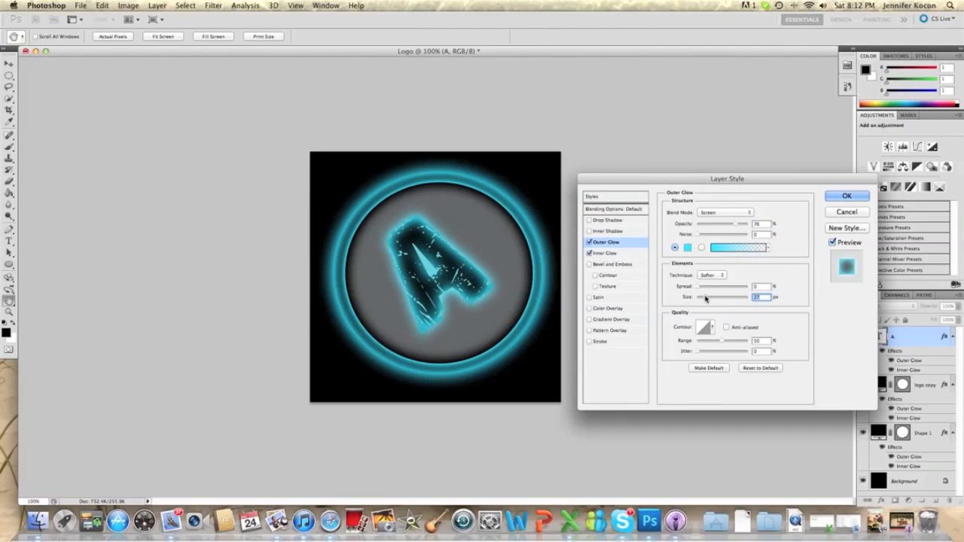
pyautogui.click(605, 252)
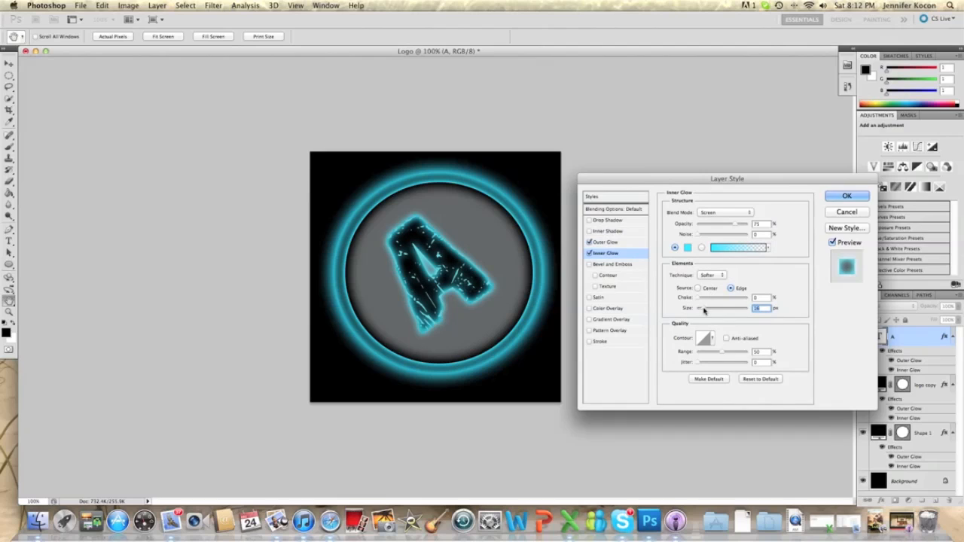
pyautogui.click(847, 196)
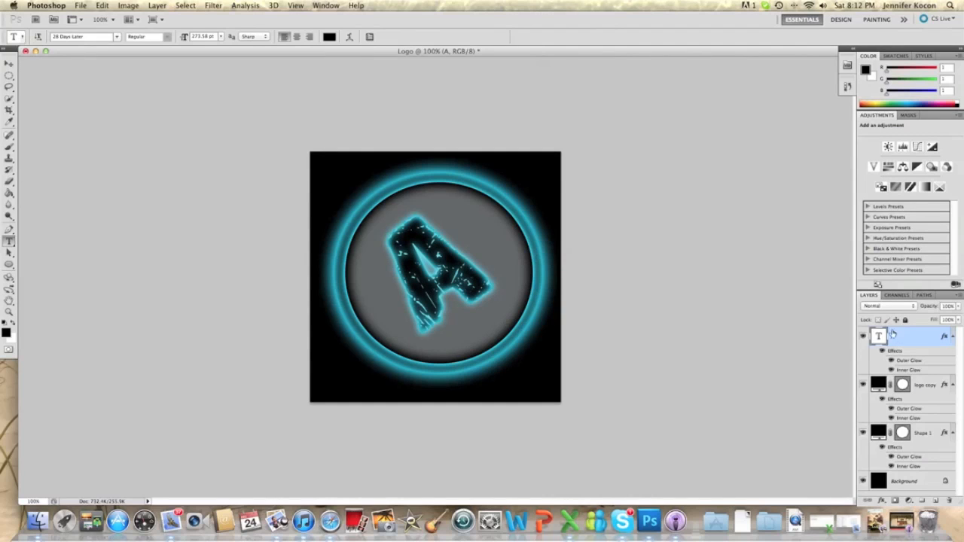
pyautogui.press('cmd+t')
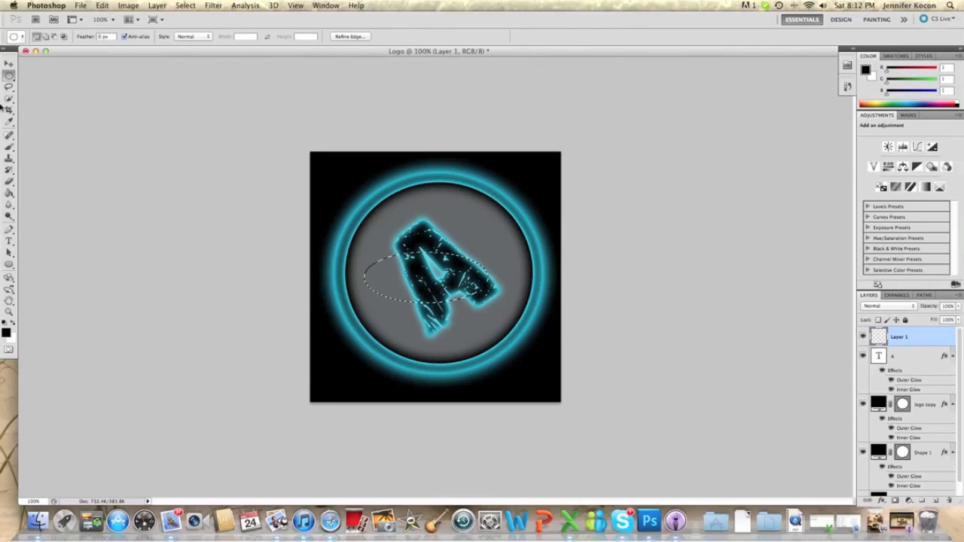
pyautogui.moveTo(9, 250)
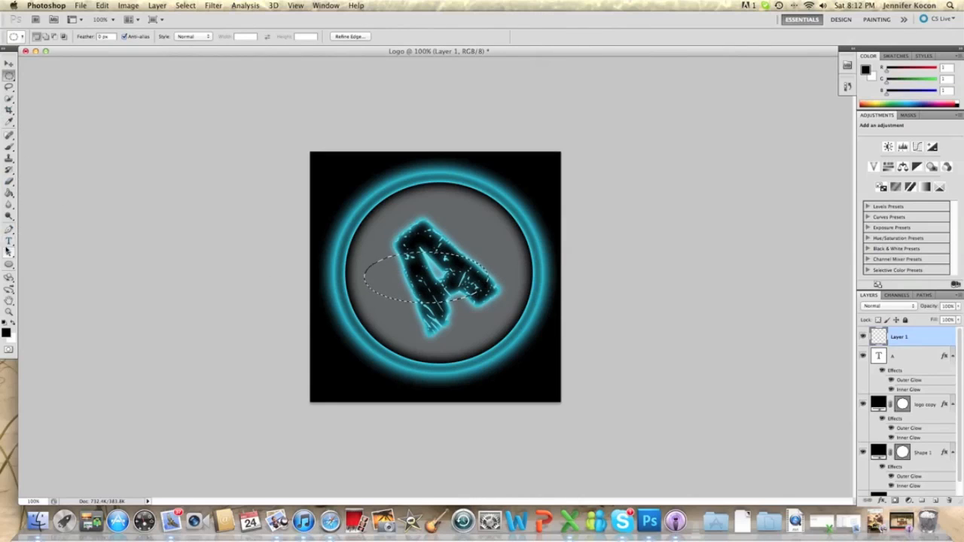
# Draw a gradient in the oval on the new layer and set its blend mode to Screen
pyautogui.click(10, 191)
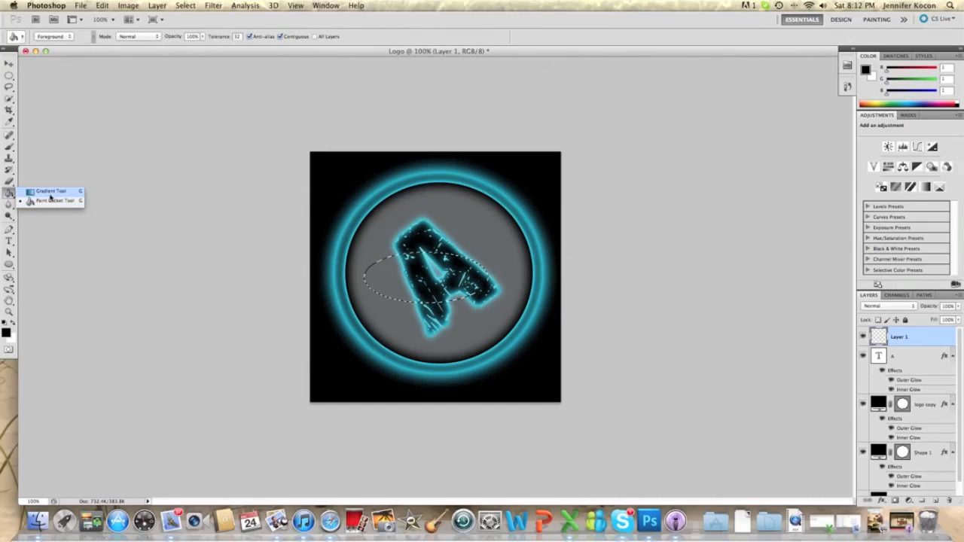
pyautogui.click(50, 191)
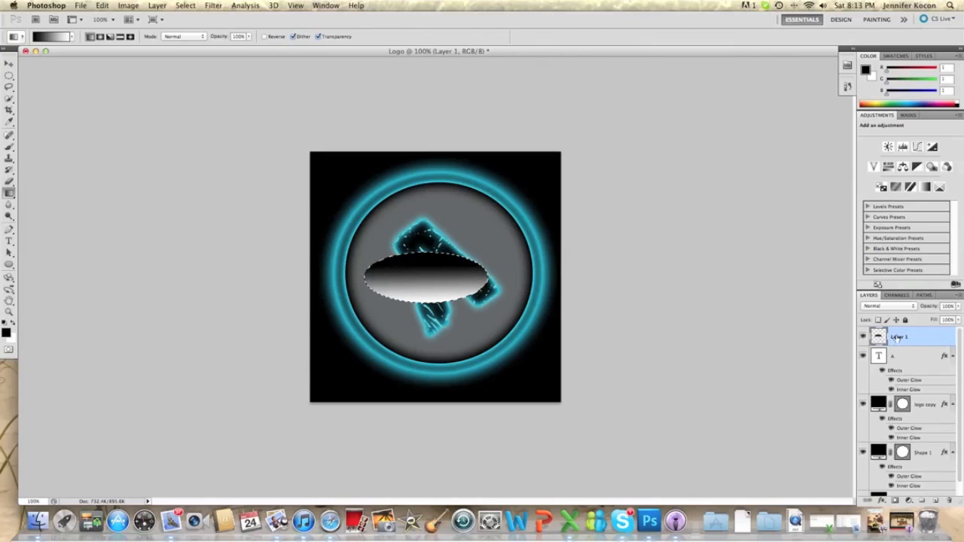
pyautogui.click(889, 306)
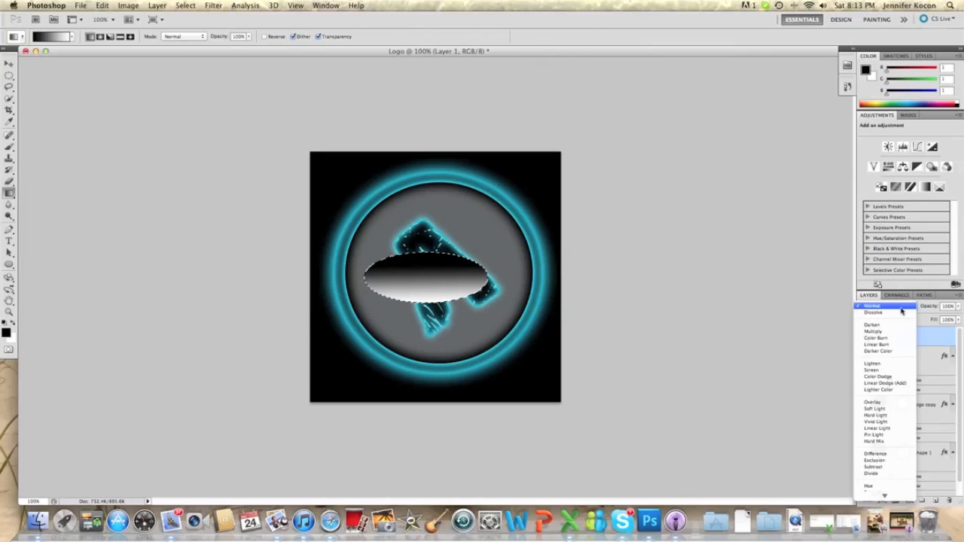
pyautogui.moveTo(881, 370)
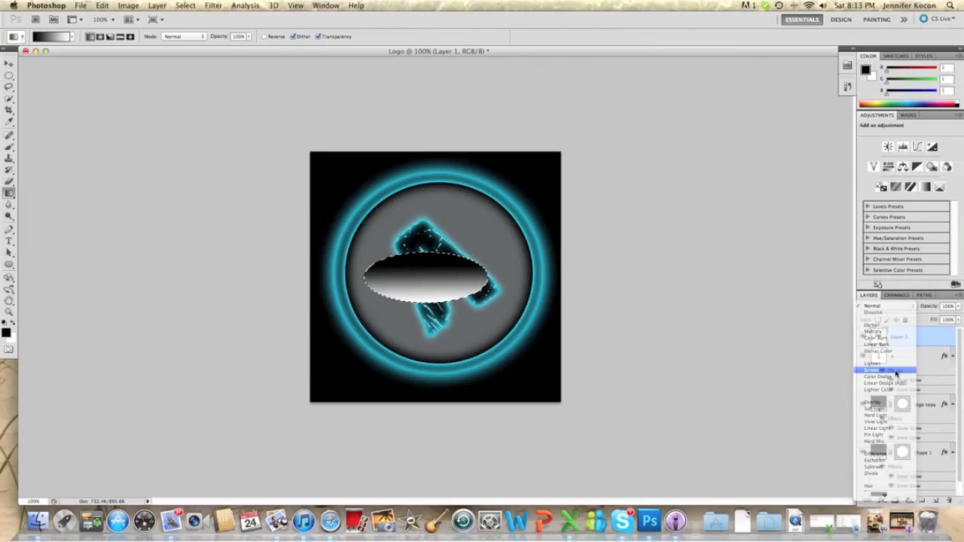
pyautogui.click(874, 369)
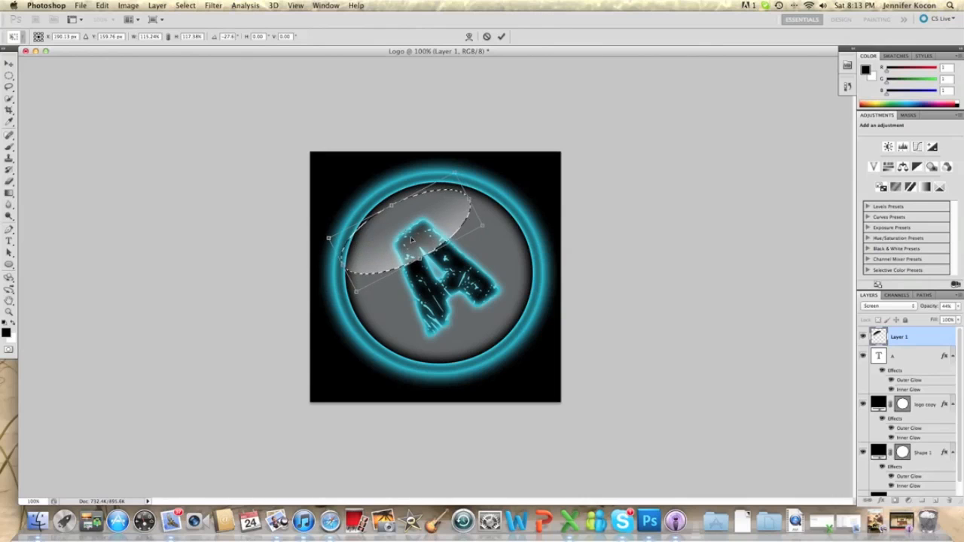
# Rotate the gradient oval up over the grey centre as a tilted highlight, then deselect
pyautogui.moveTo(410, 237); pyautogui.dragTo(411, 211)
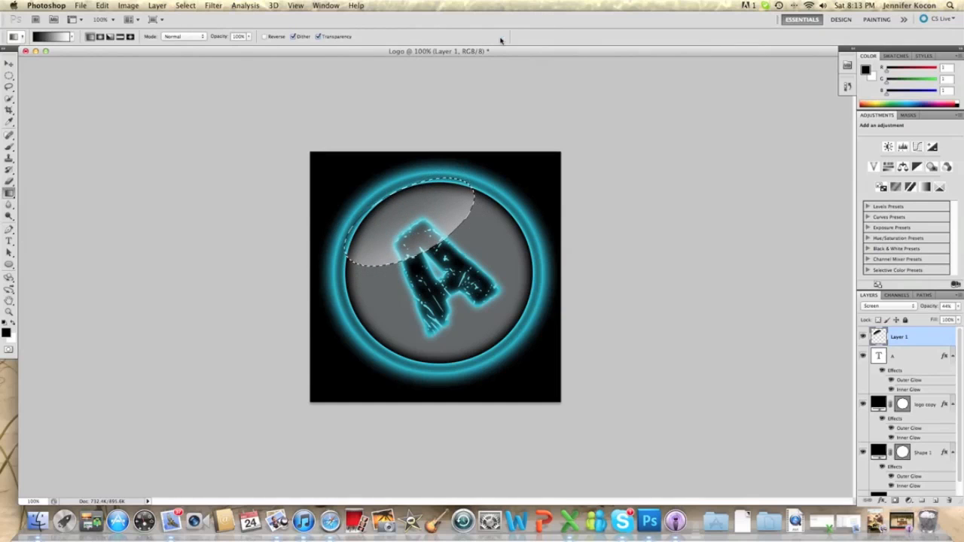
pyautogui.click(10, 73)
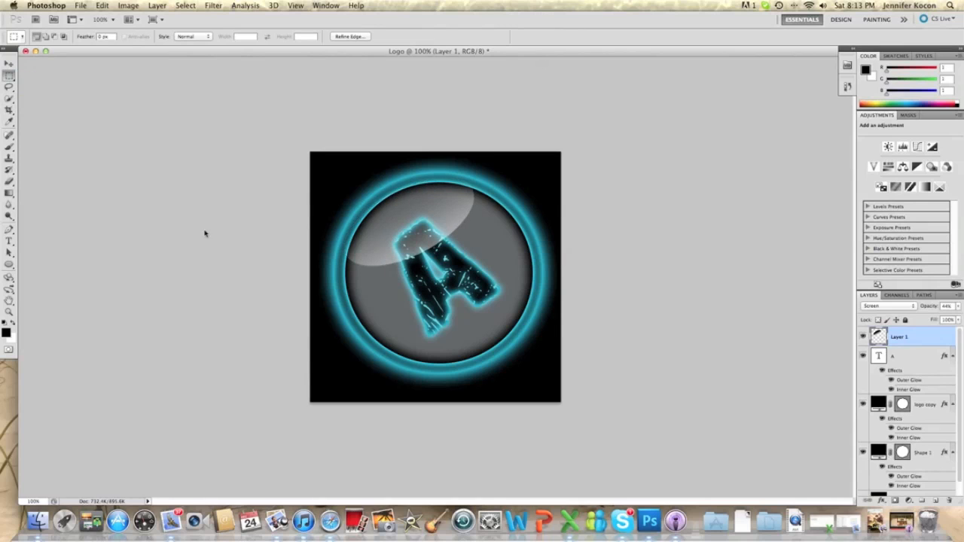
pyautogui.moveTo(503, 159)
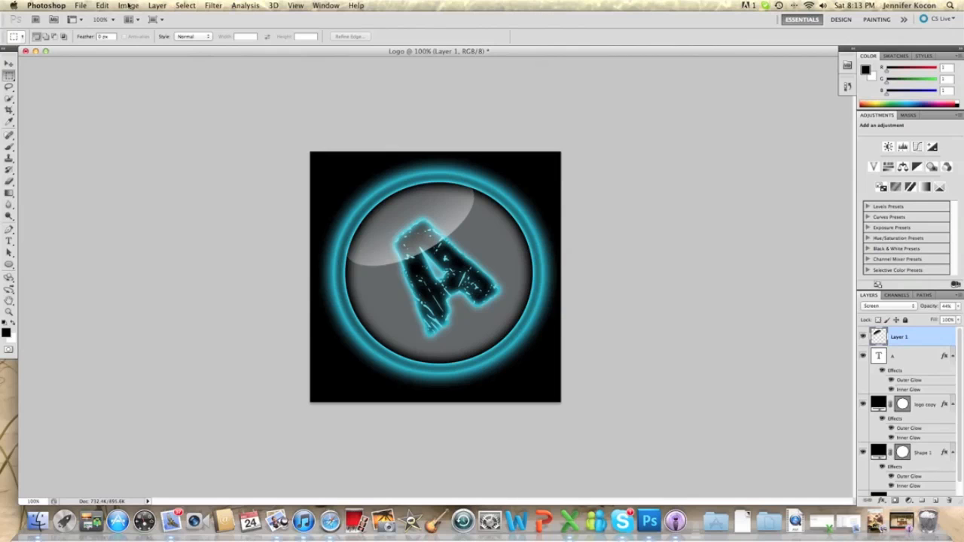
# Save the logo as JPEG 'Logo2.jpg' at quality 12
pyautogui.click(80, 5)
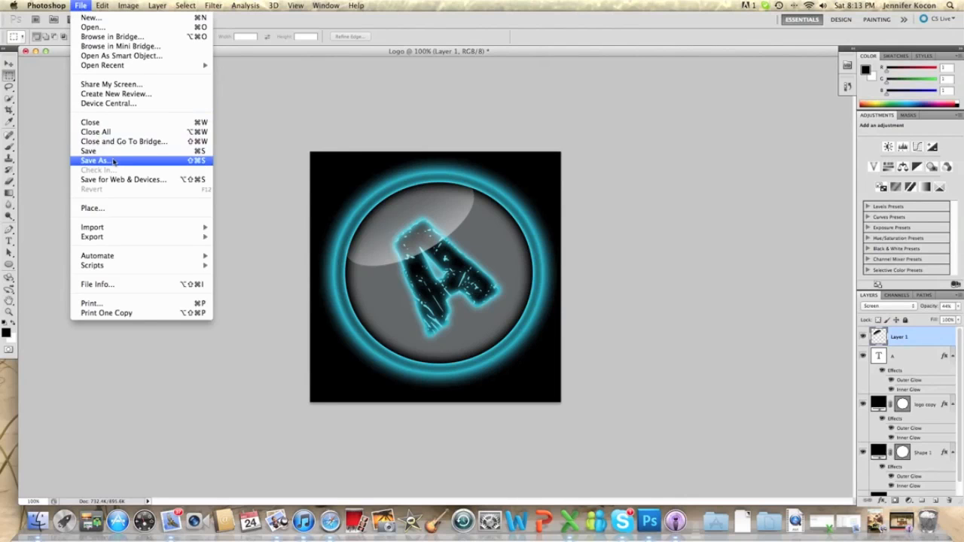
pyautogui.click(97, 160)
pyautogui.write('Logo2.pdf')
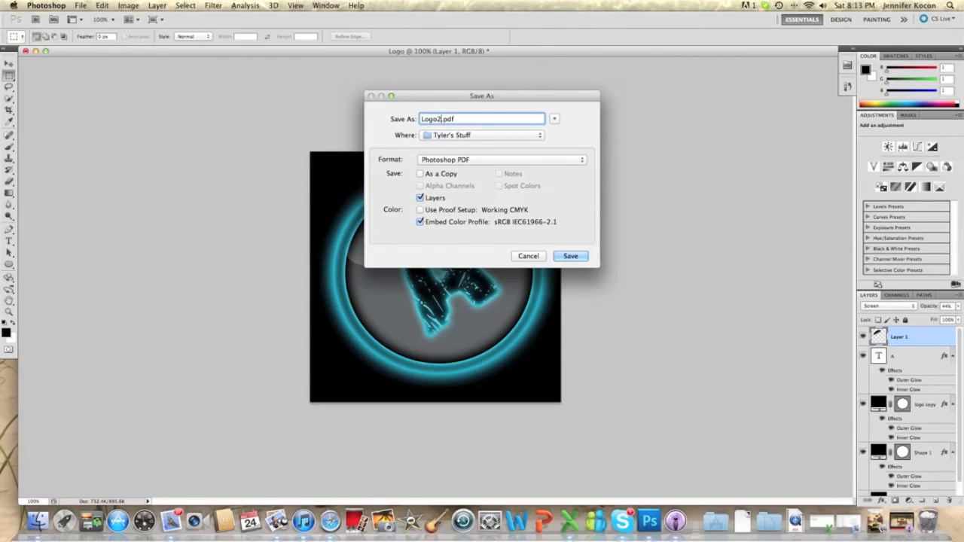
pyautogui.click(501, 159)
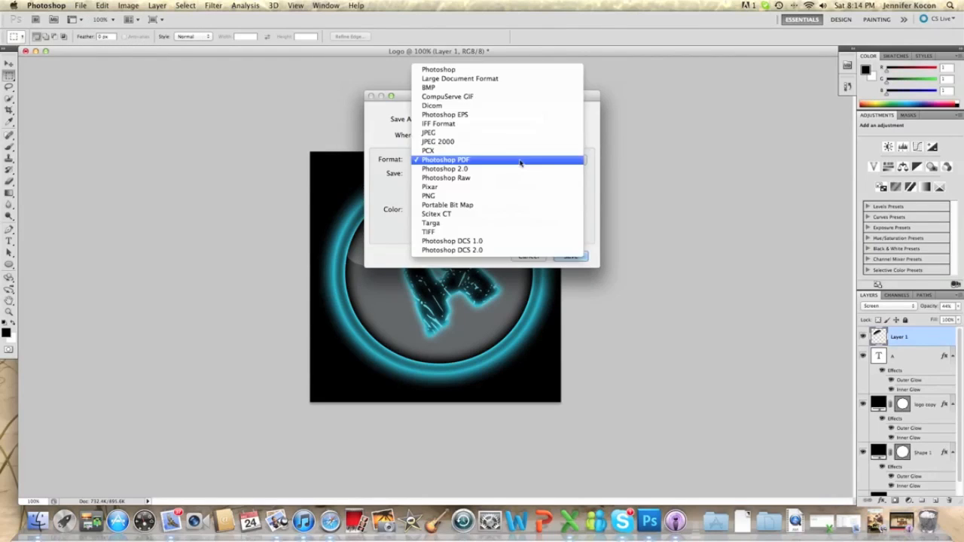
pyautogui.click(429, 133)
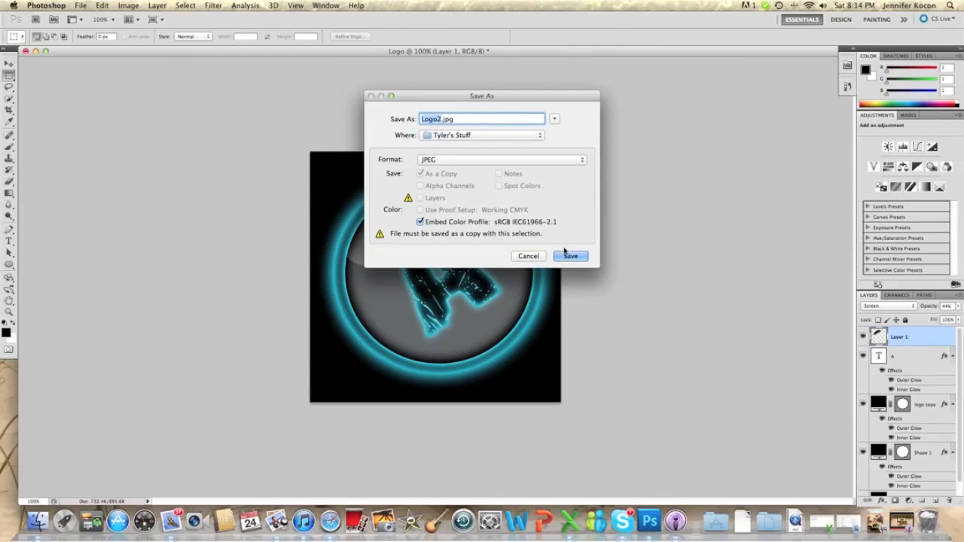
pyautogui.click(570, 255)
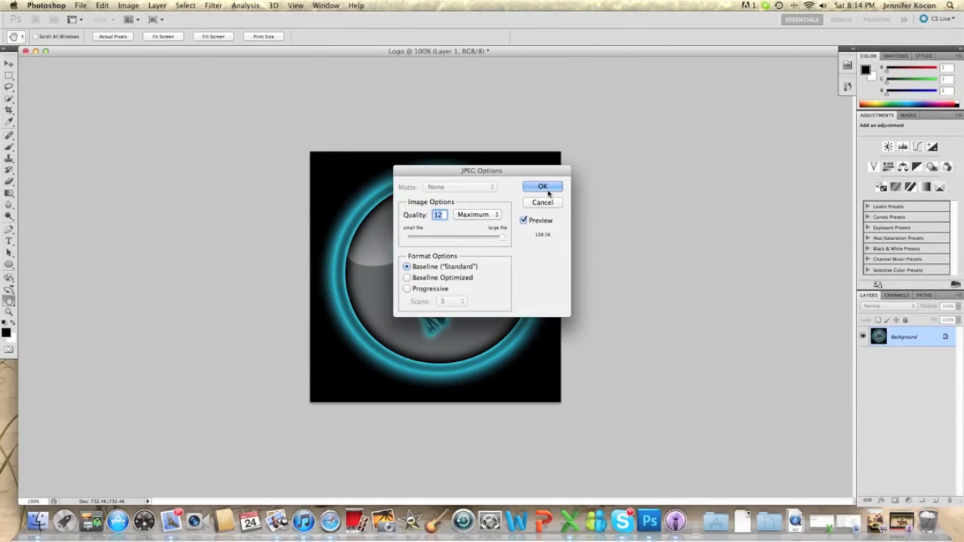
pyautogui.click(542, 187)
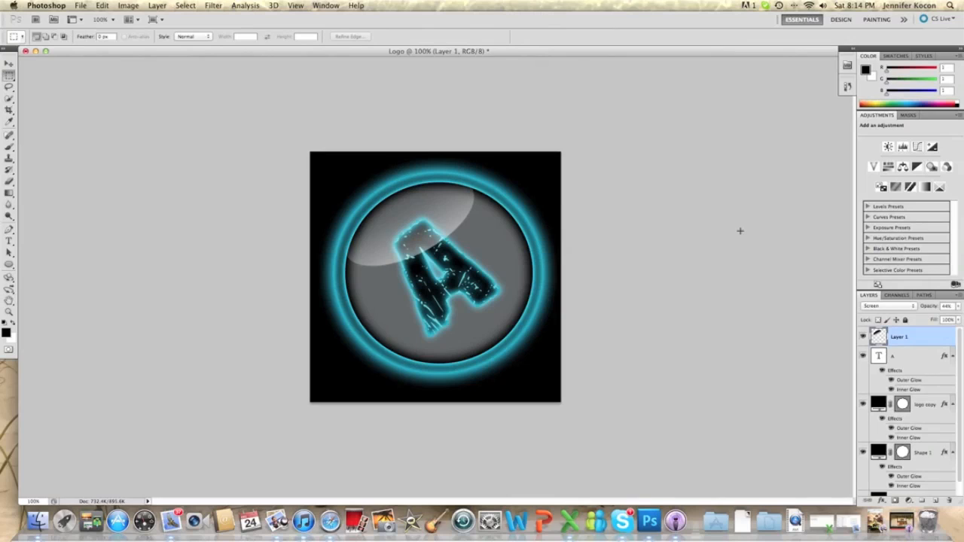
pyautogui.moveTo(674, 520)
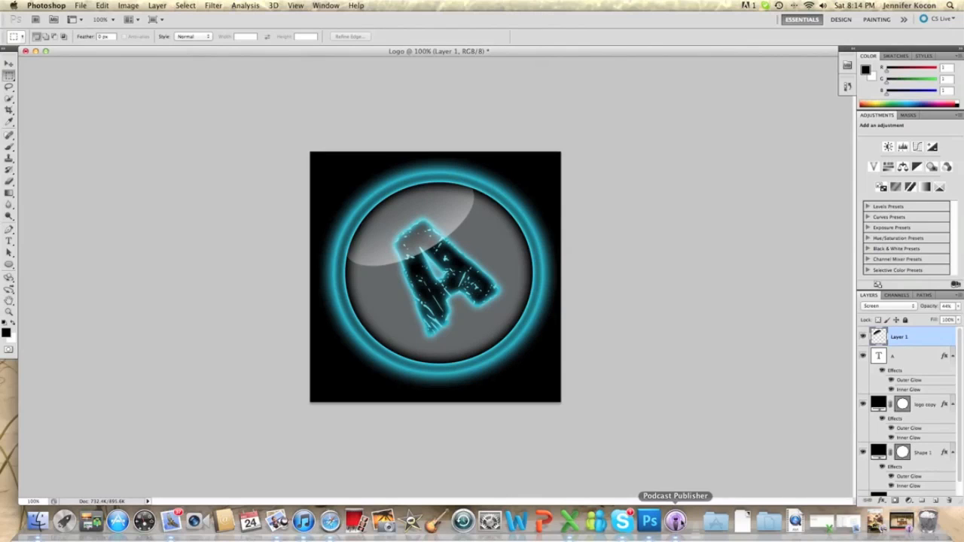